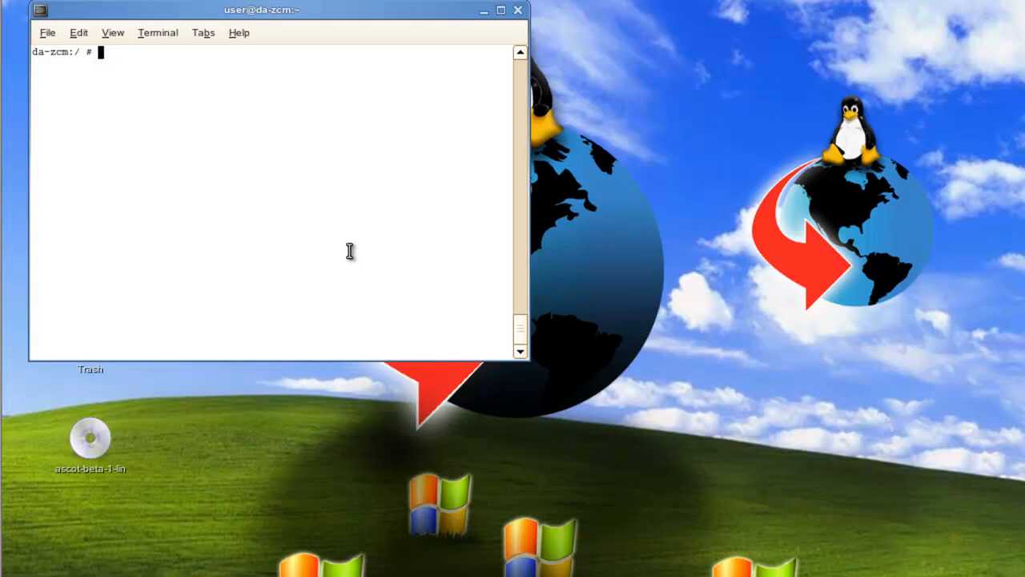
- Run rcgrpwise status to confirm the GroupWise agents are running
type("rc")
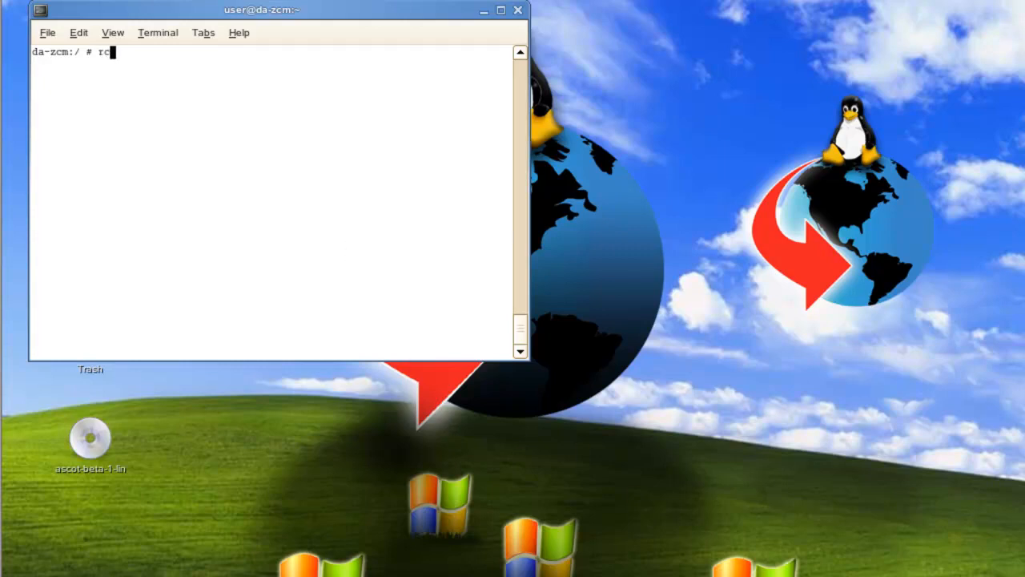
type("grpwise status")
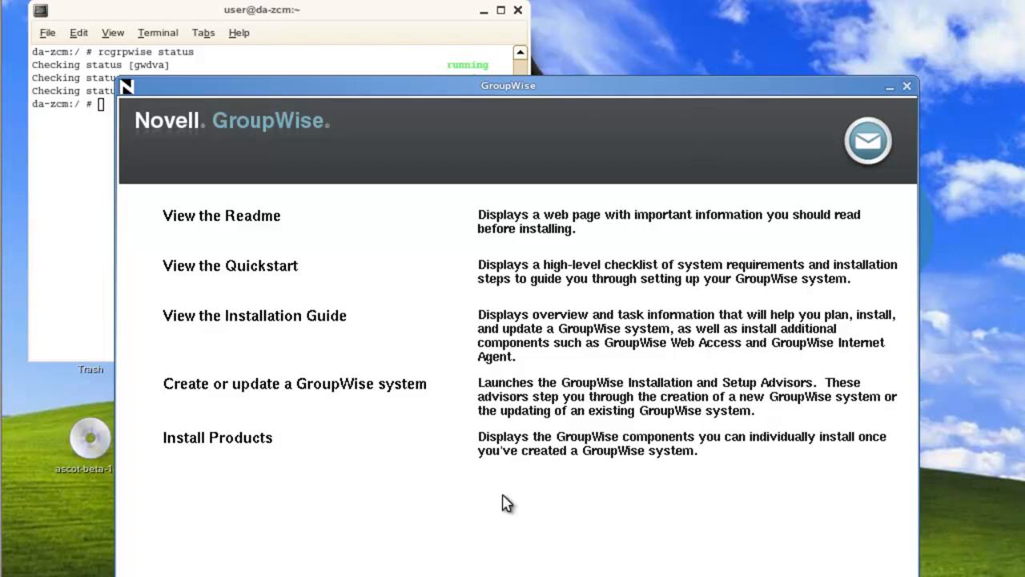
mouse_move(188, 477)
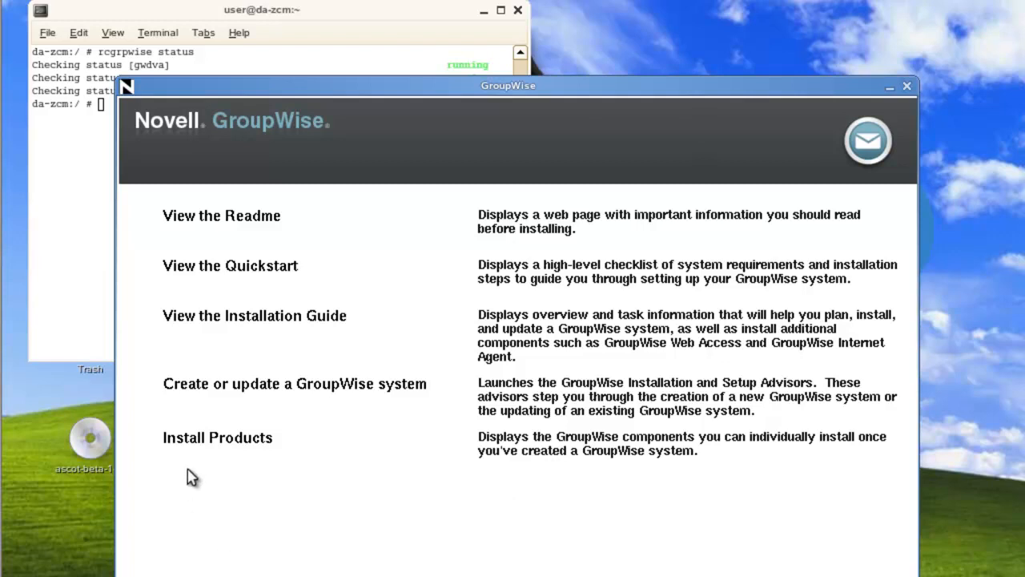
- Install the GroupWise Internet Agent from Install Products and acknowledge the completion notice
left_click(217, 437)
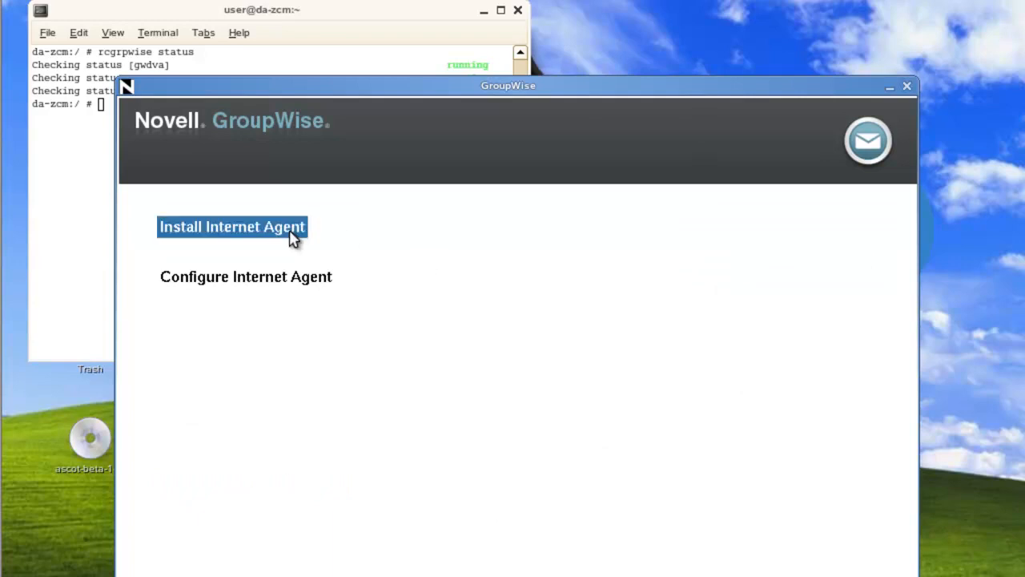
left_click(231, 227)
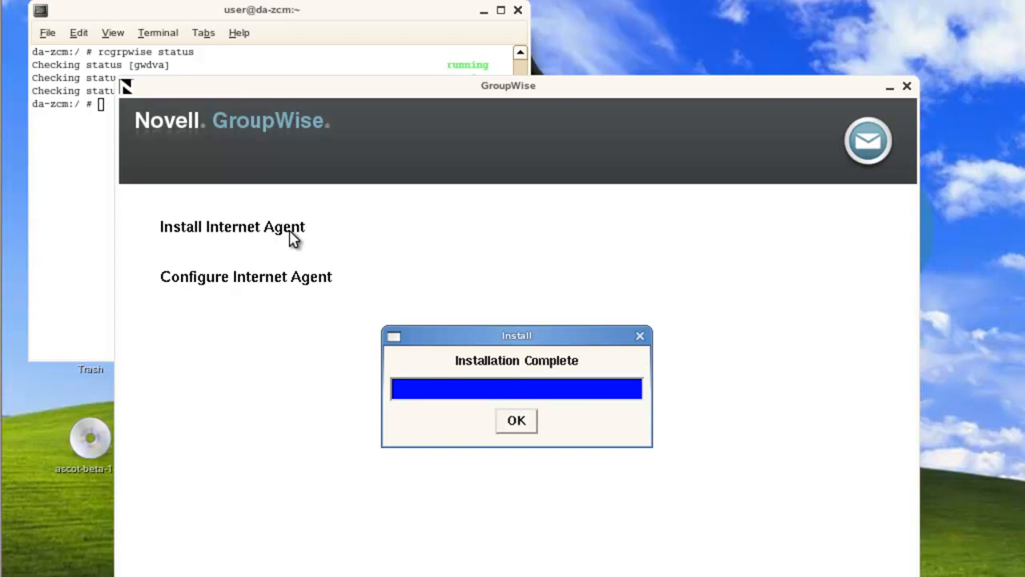
left_click(516, 420)
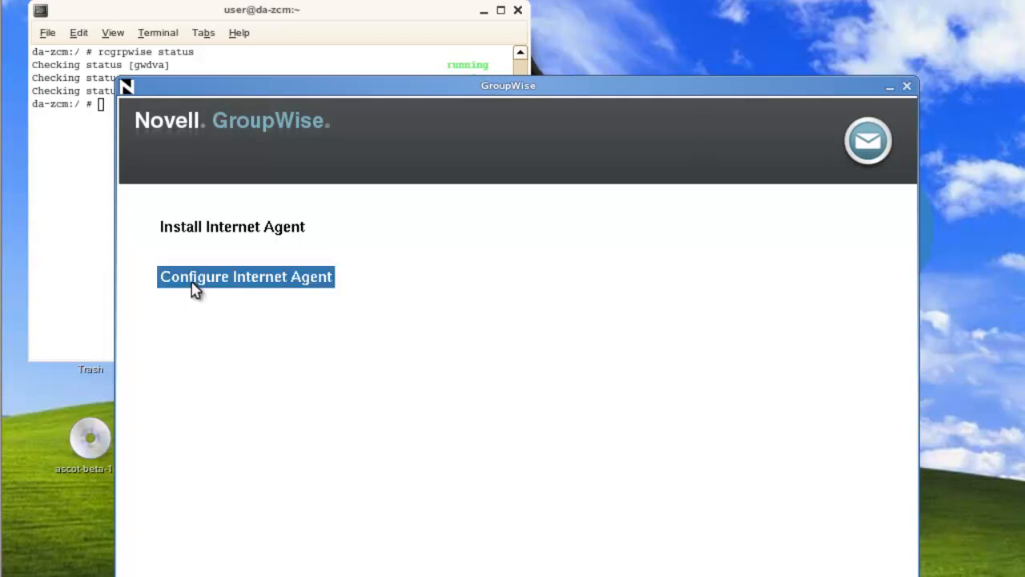
- Launch Internet Agent configuration, accept the license agreement, and reach Server Information
left_click(246, 277)
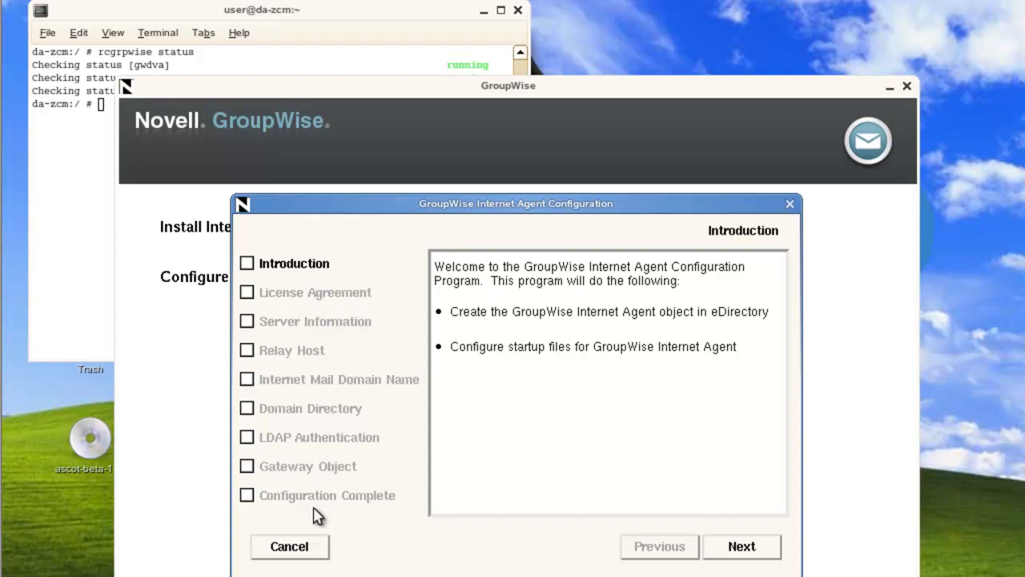
mouse_move(742, 568)
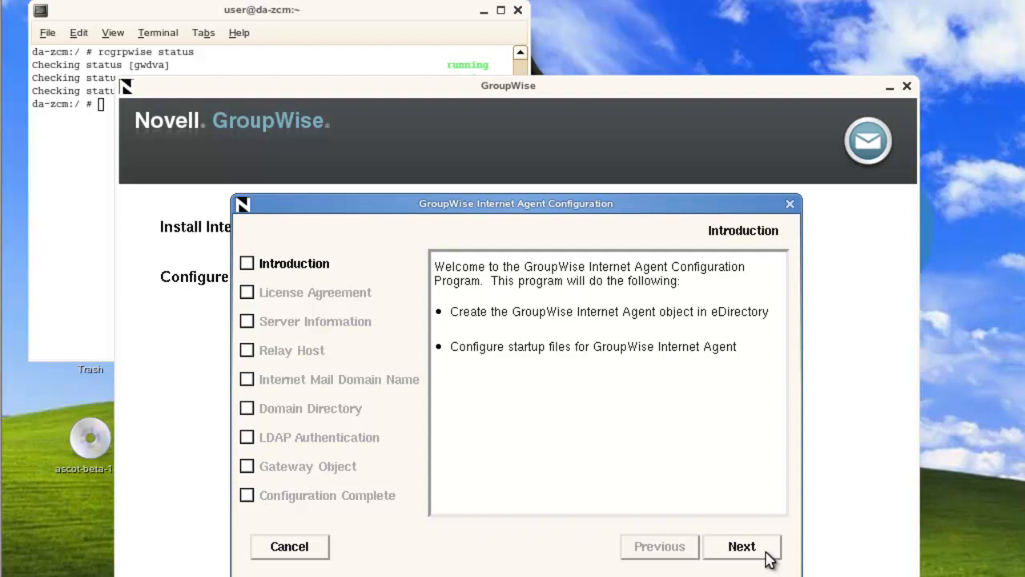
left_click(743, 546)
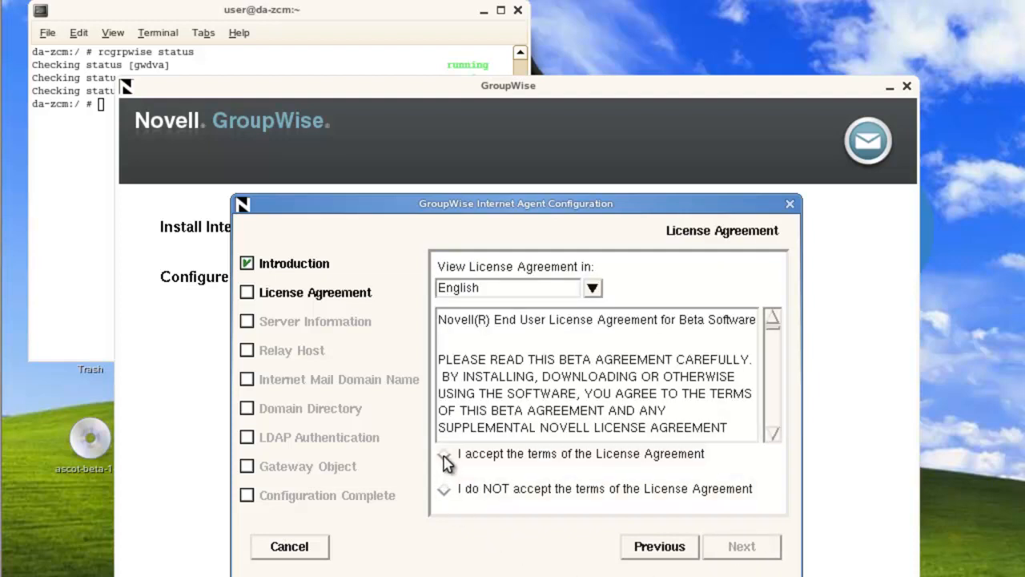
left_click(442, 453)
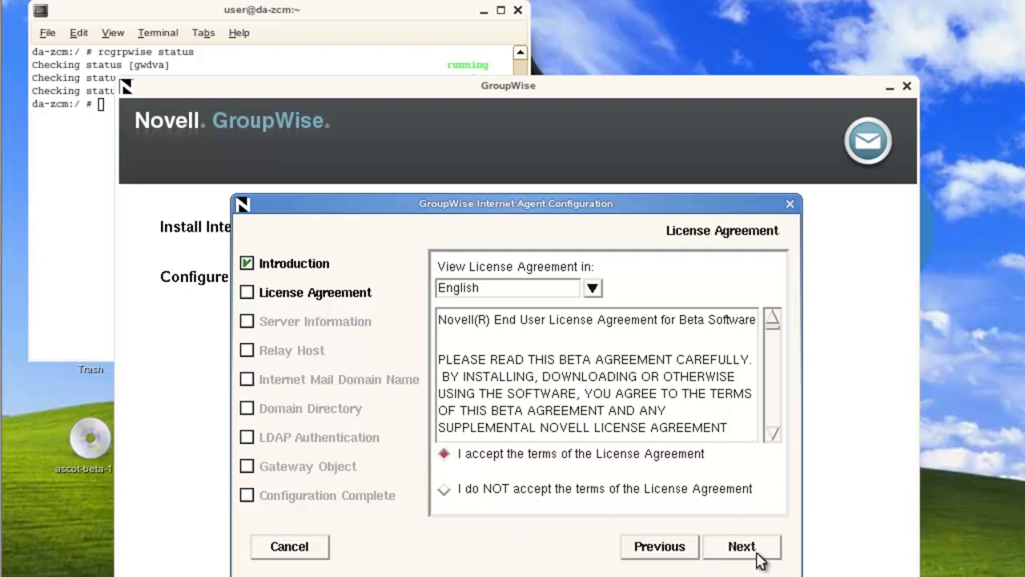
left_click(754, 547)
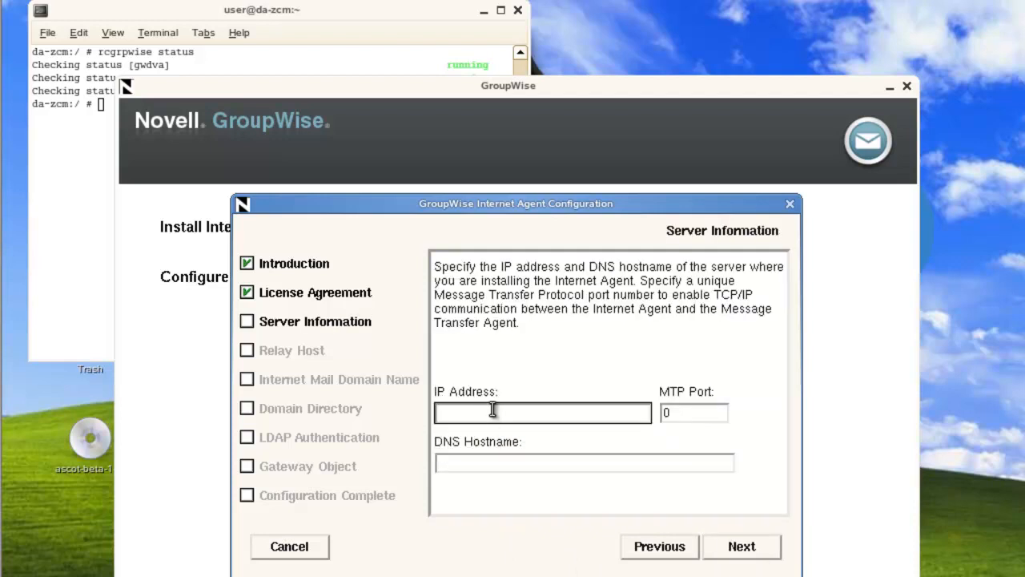
- Enter IP 172.17.6.23, MTP port 7200 and hostname da-zcm.digitalairlines.com
left_click(542, 412)
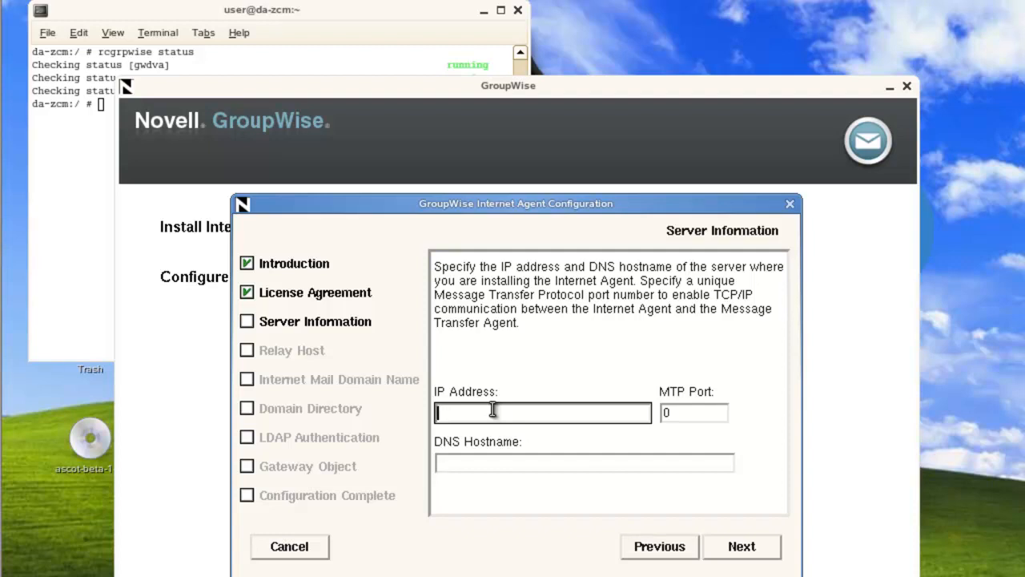
type("172.17.6.13")
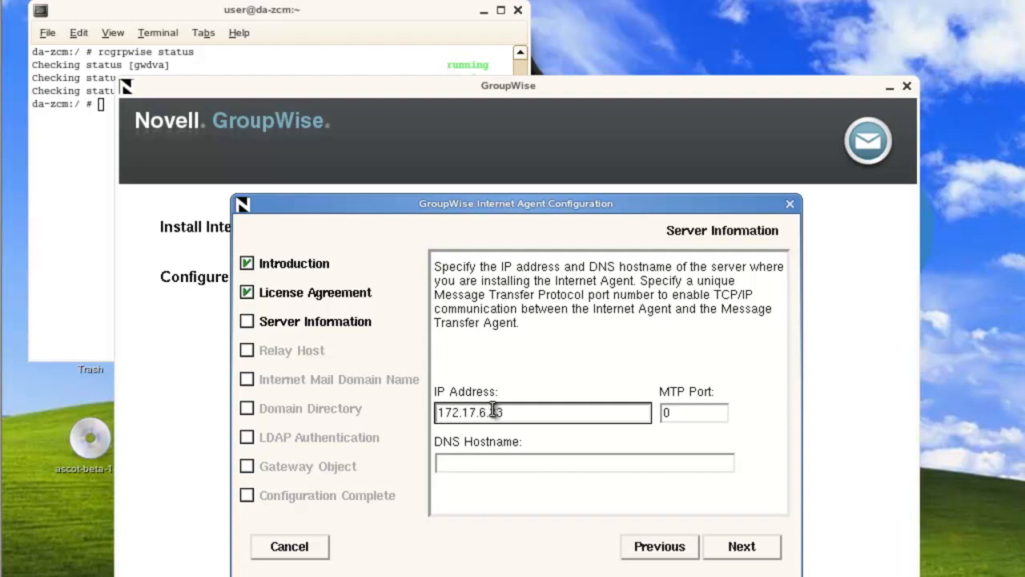
left_click(695, 413)
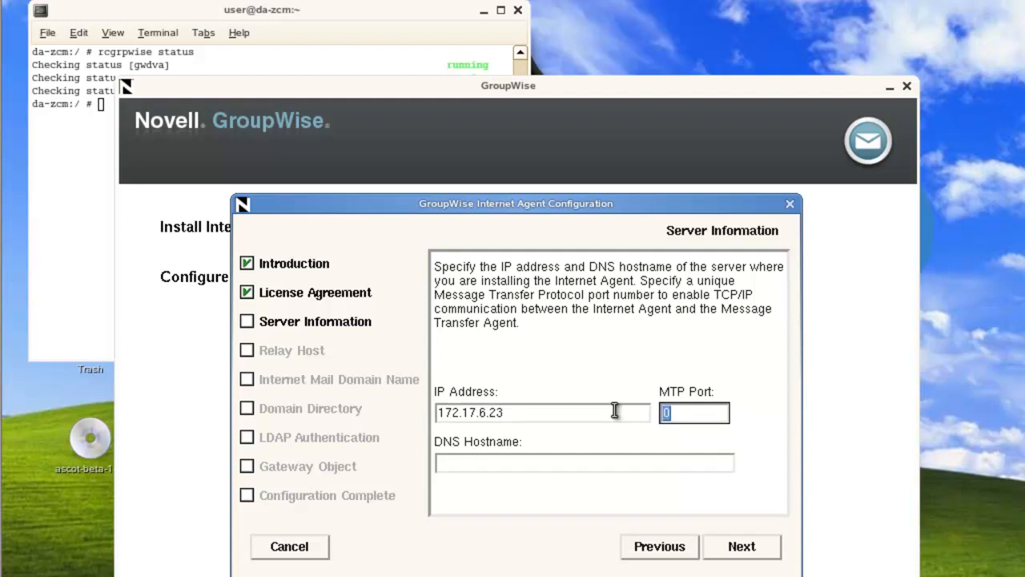
type("7200")
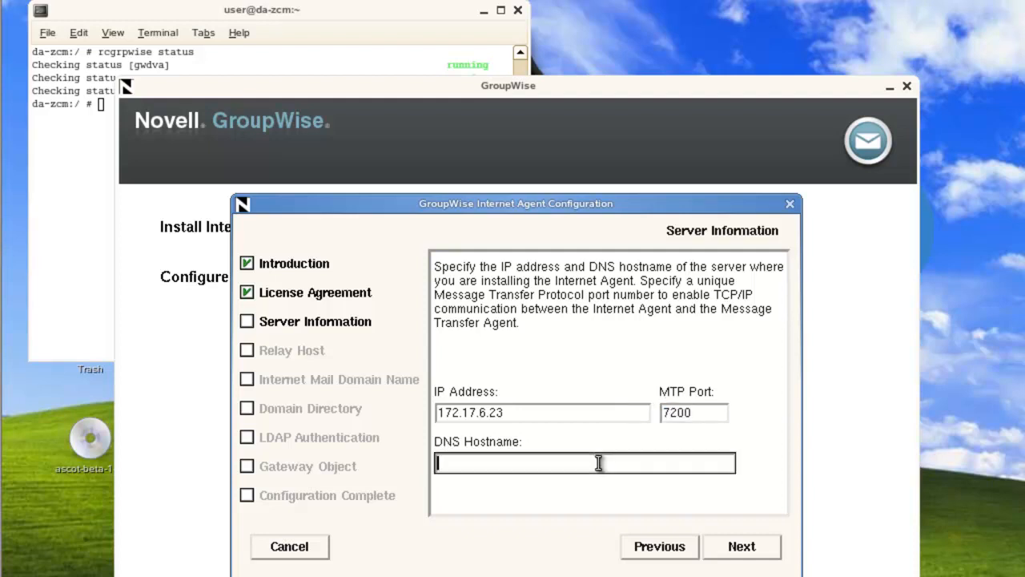
type("d")
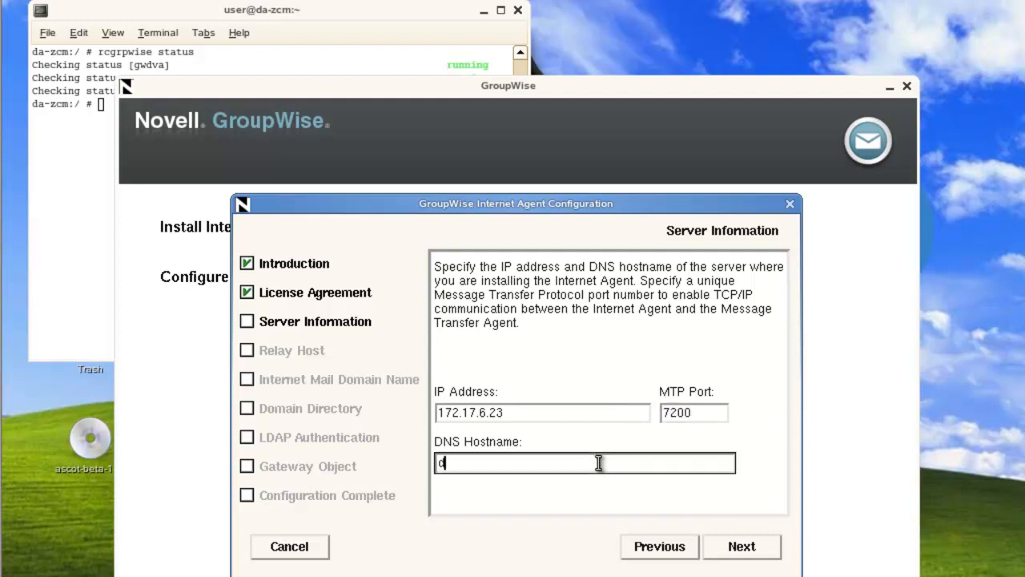
type("a-zcm.d")
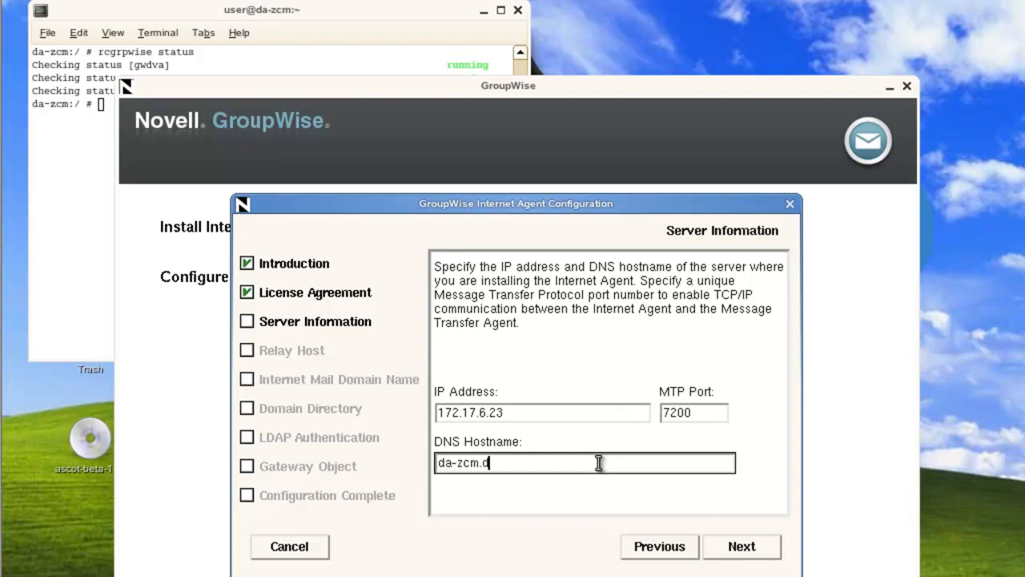
type("igitalairl")
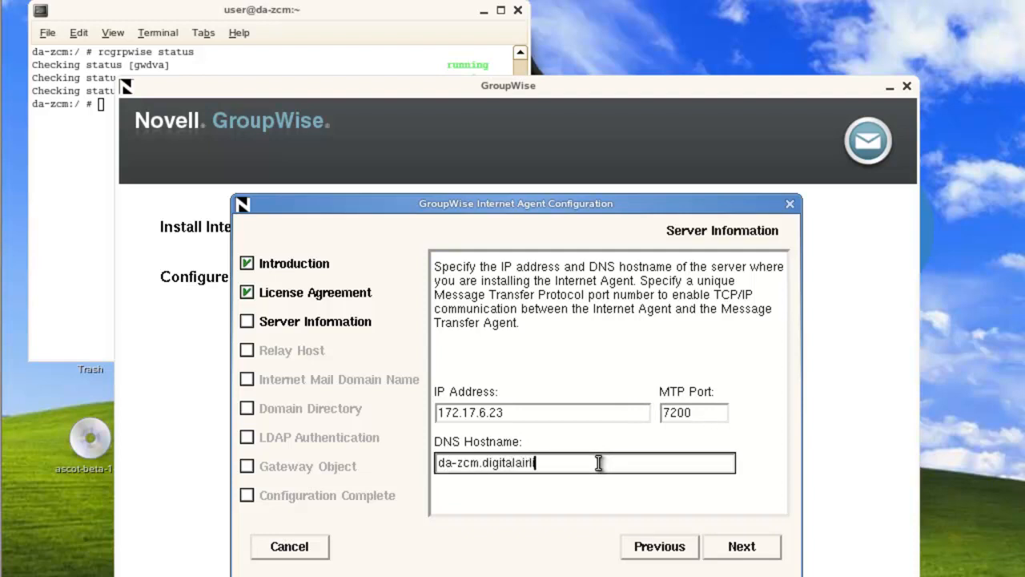
type("ines.com")
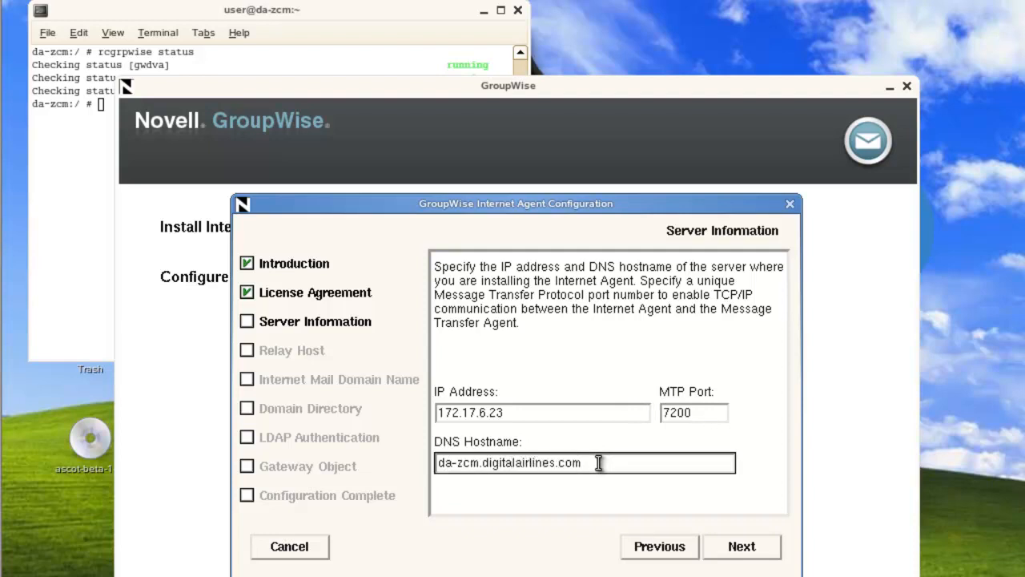
left_click(741, 546)
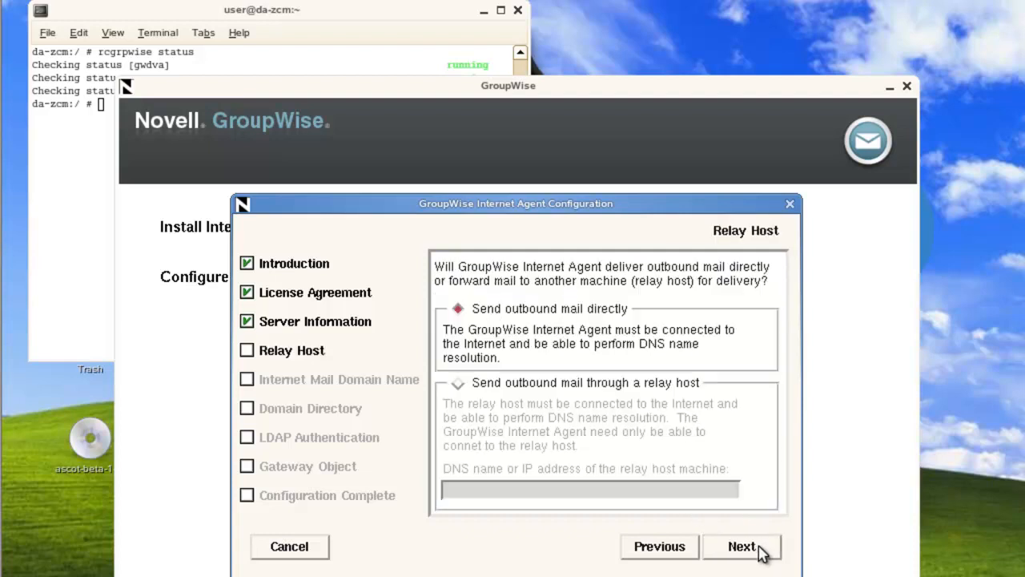
mouse_move(529, 362)
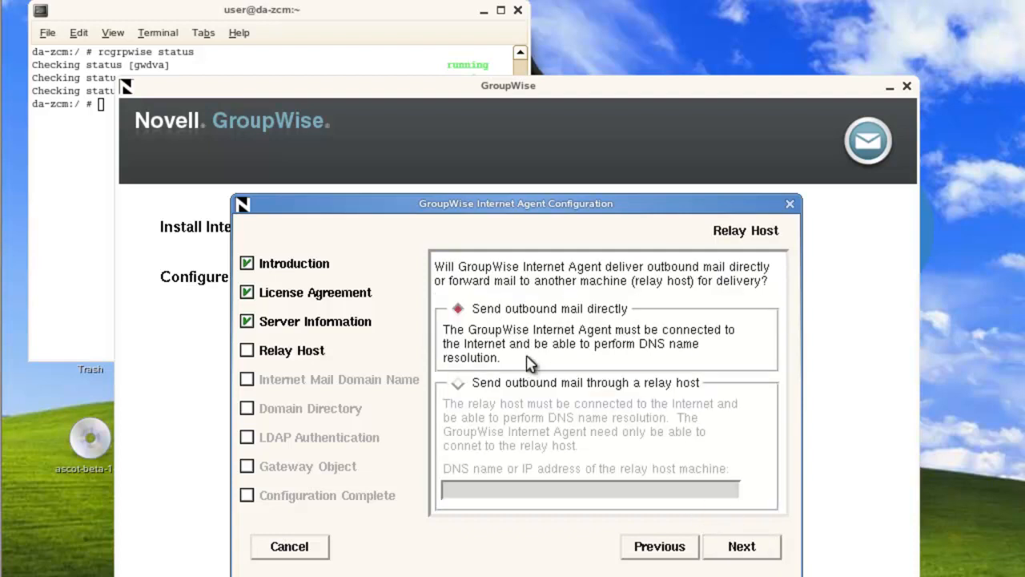
mouse_move(476, 350)
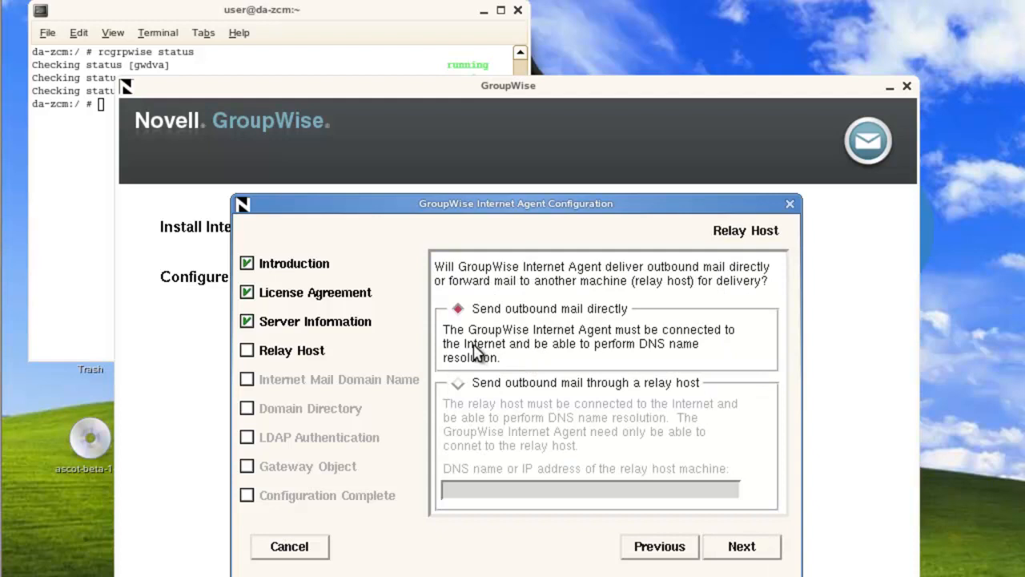
mouse_move(544, 407)
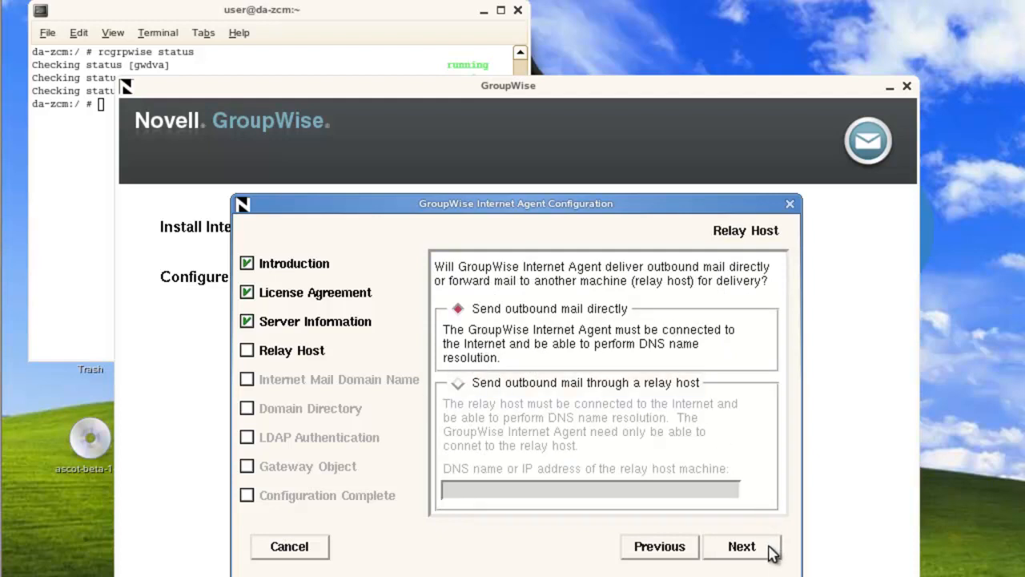
- Keep direct outbound mail delivery and enter the internet mail domain (digi…)
left_click(742, 547)
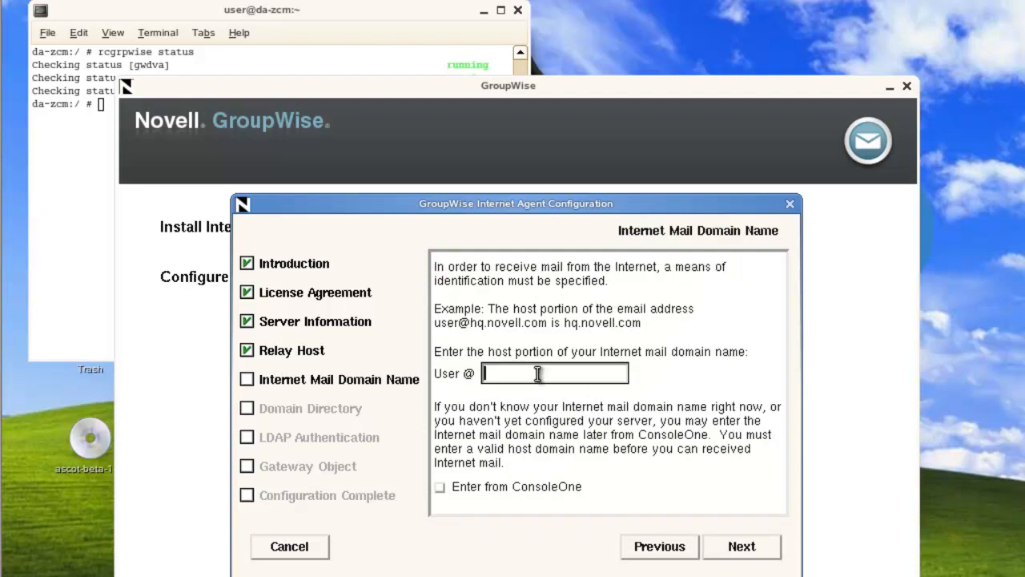
type("digi")
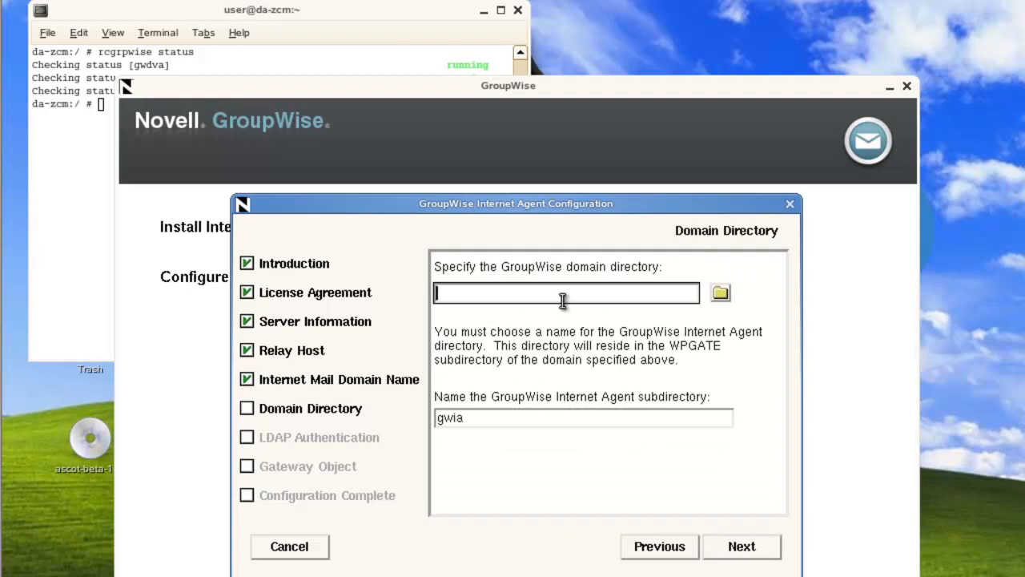
- Browse to /mail/slcdom as the domain directory, keeping the gwia subdirectory
left_click(720, 293)
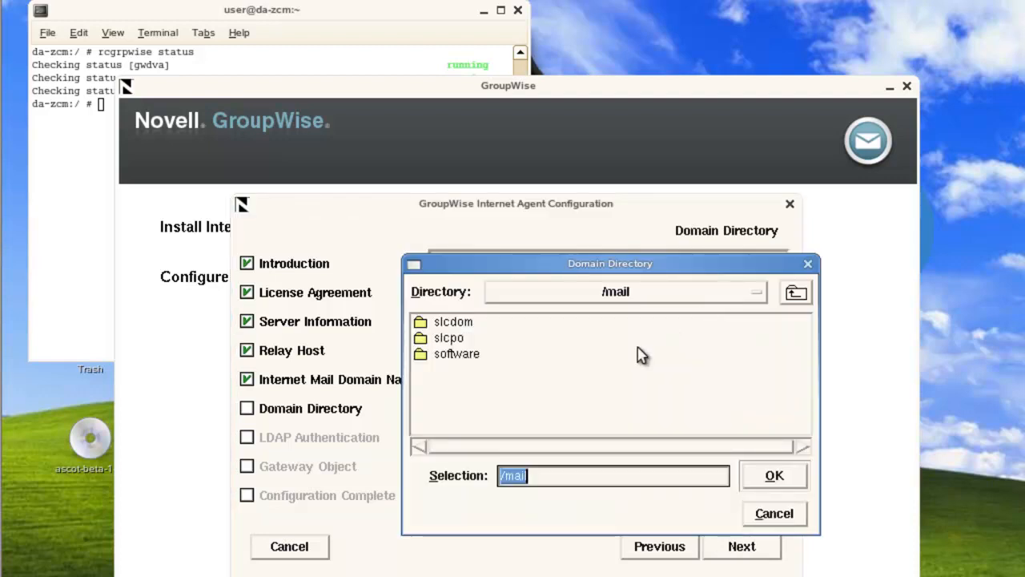
mouse_move(454, 348)
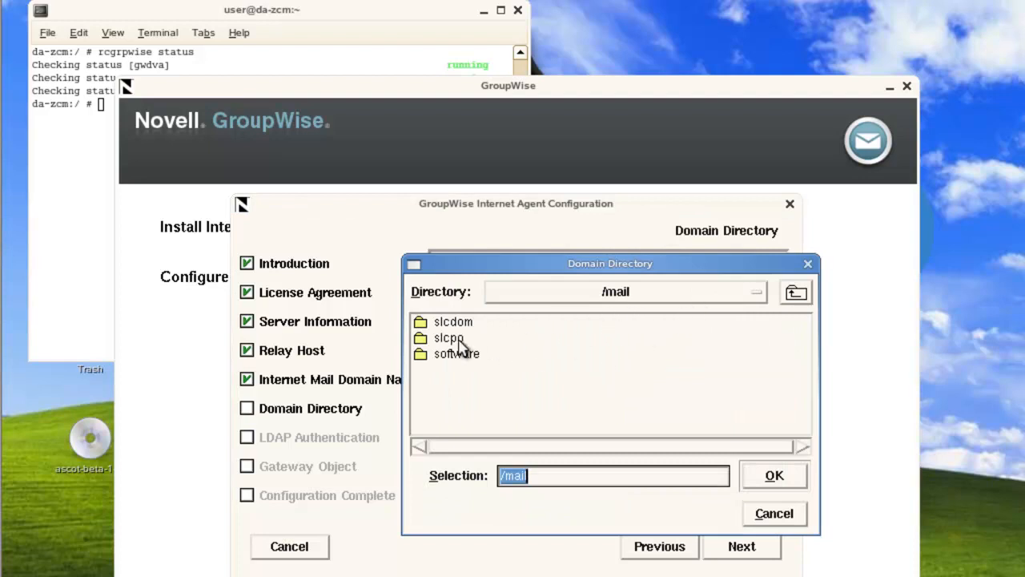
left_click(452, 322)
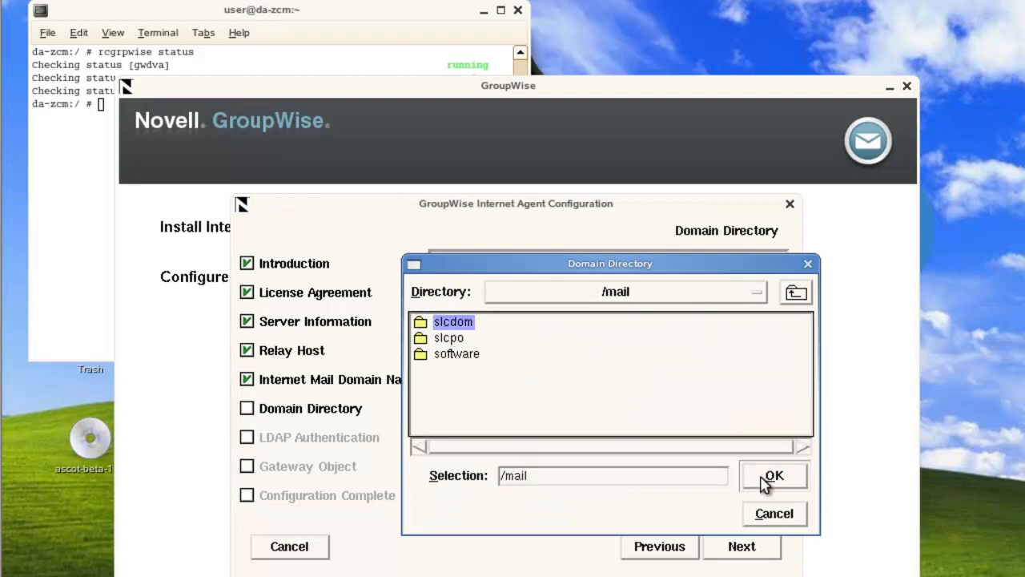
left_click(772, 476)
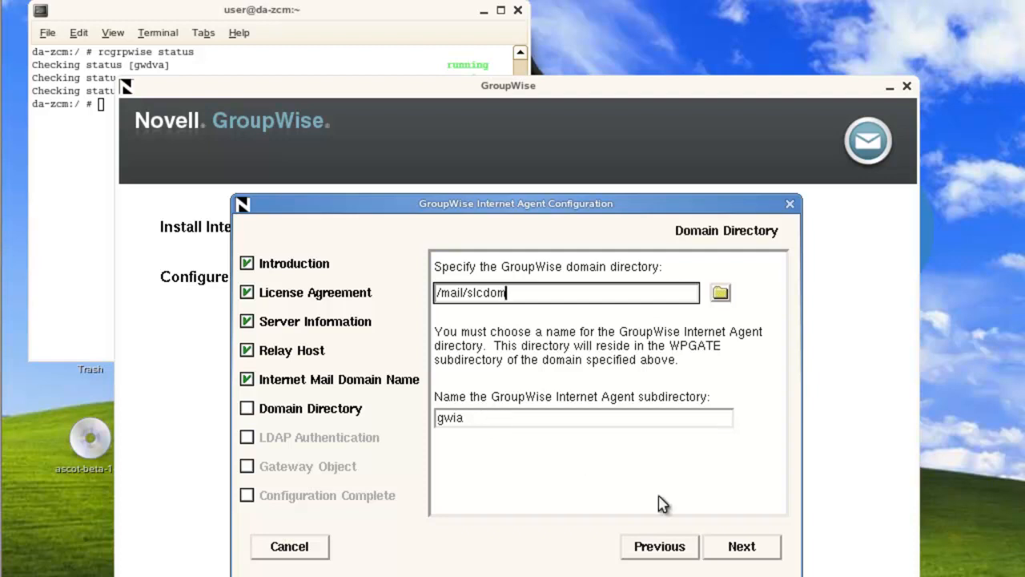
left_click(763, 546)
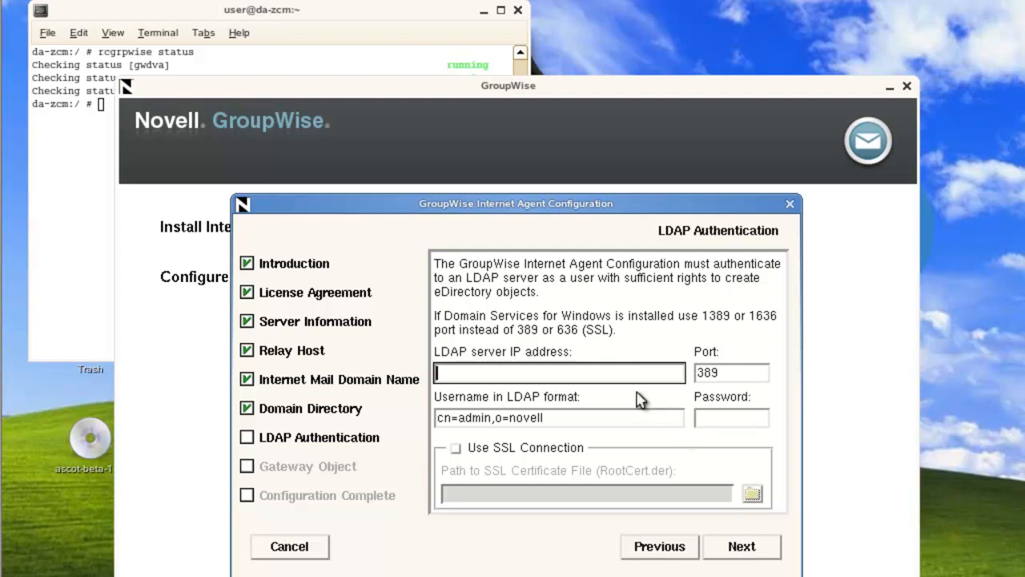
- Enter LDAP server 172.17.6.23, user cn=admin,o=da and the admin password
type("172.17.6")
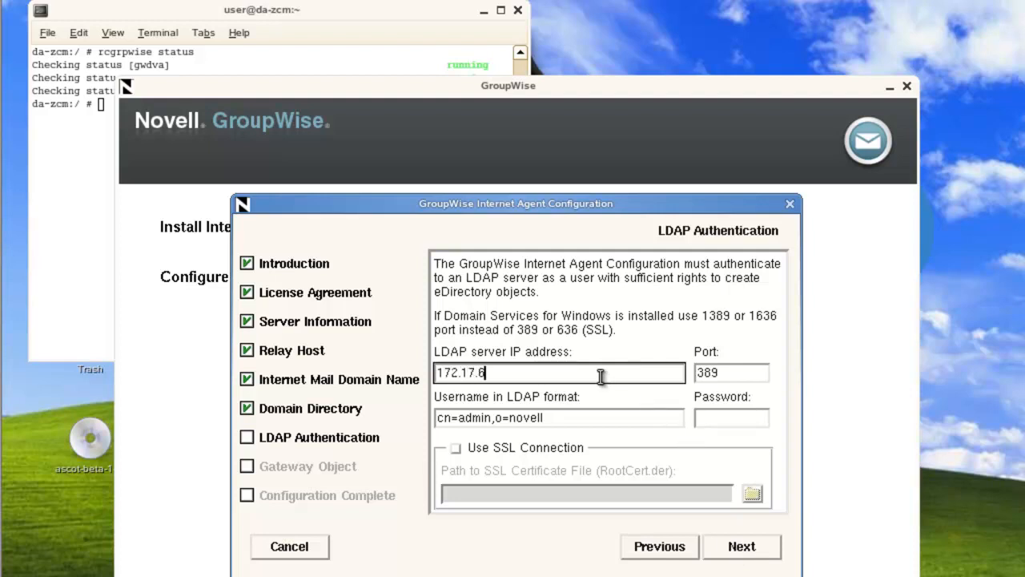
type("23")
left_click(560, 417)
type("da")
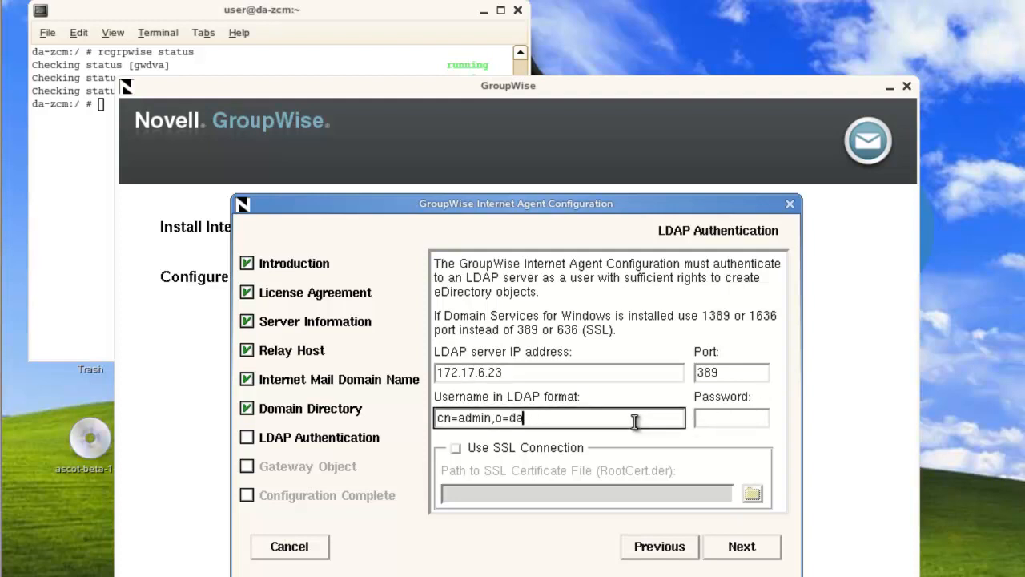
mouse_move(629, 407)
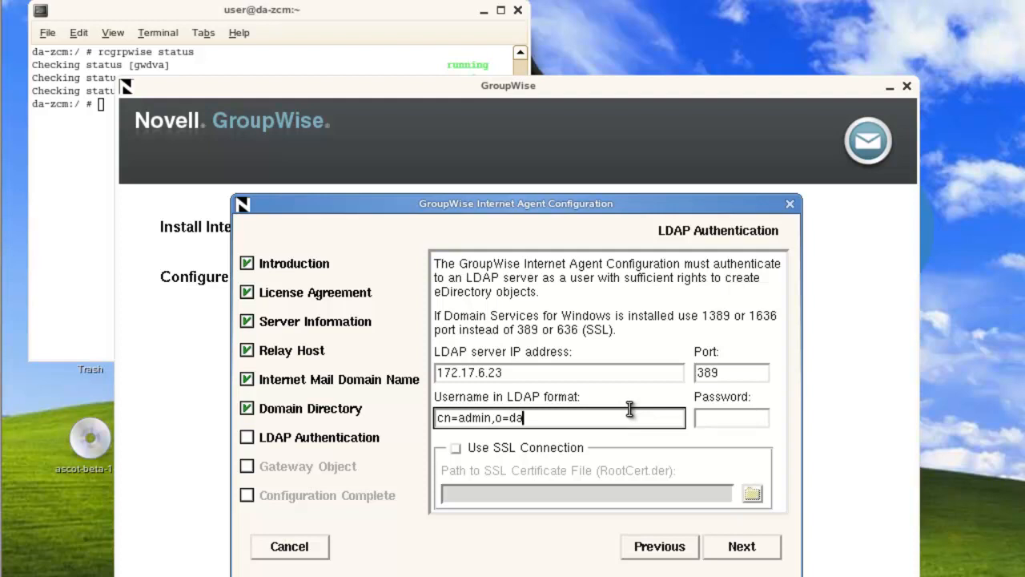
left_click(731, 417)
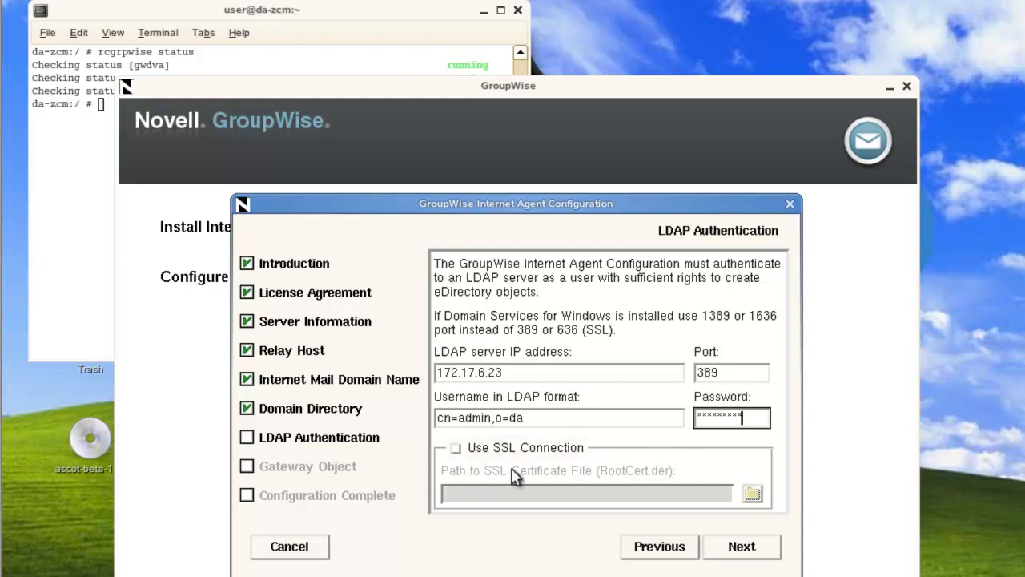
mouse_move(776, 554)
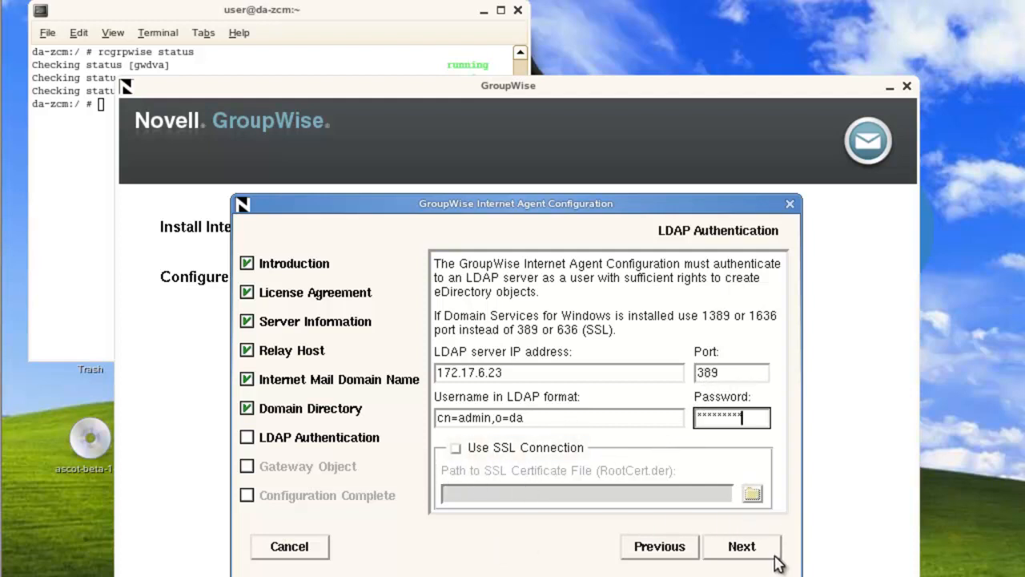
left_click(741, 546)
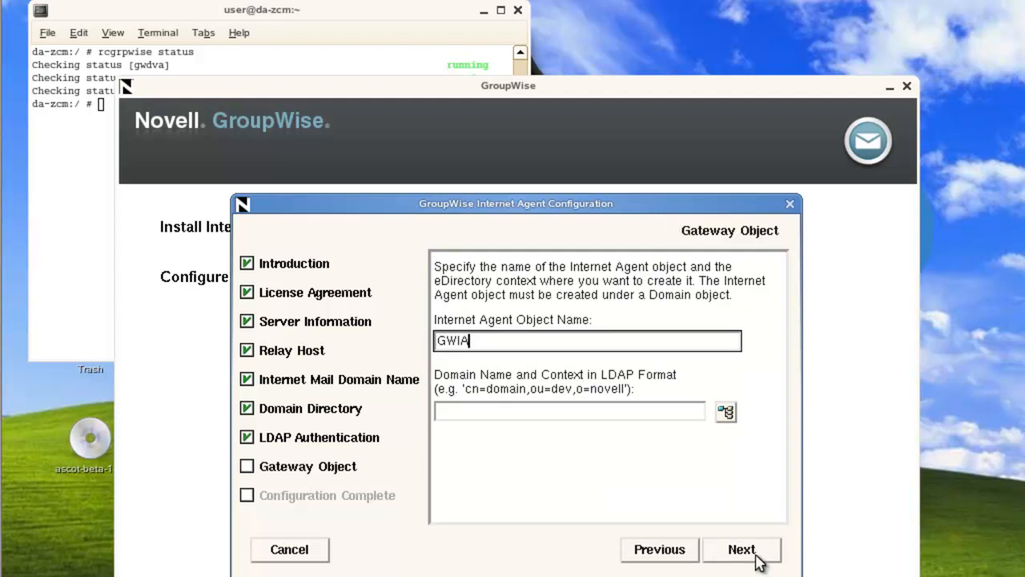
mouse_move(670, 529)
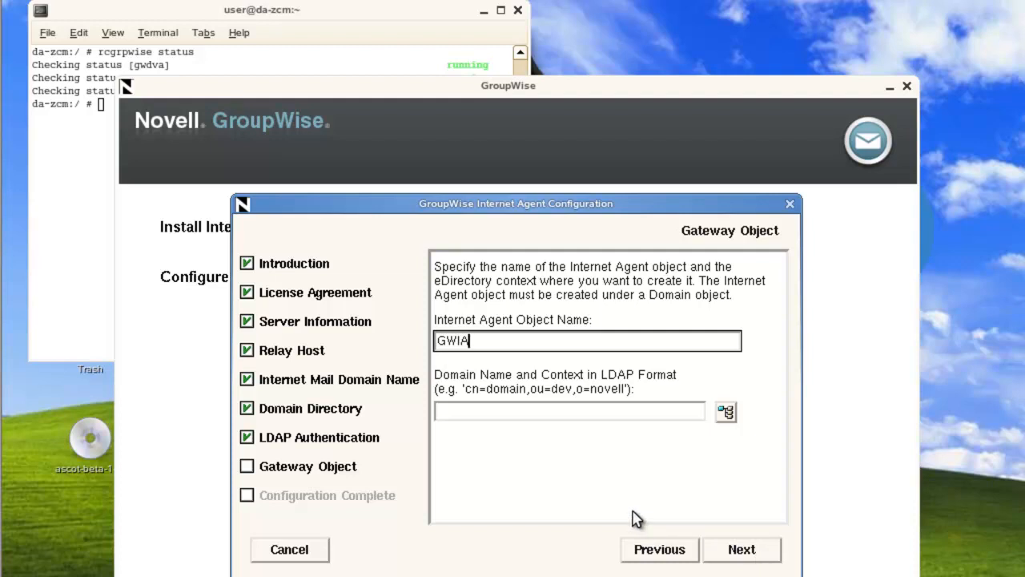
mouse_move(502, 358)
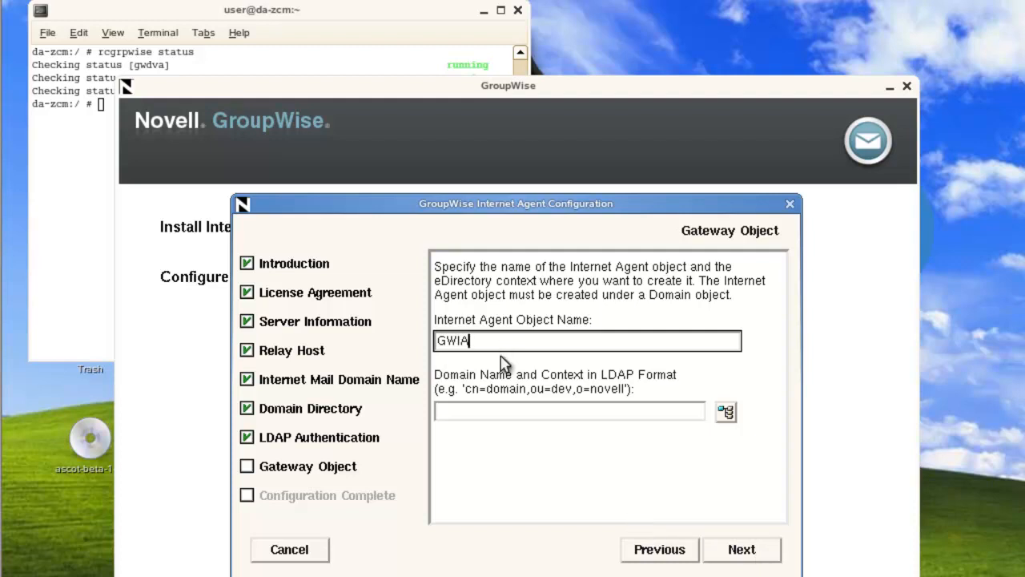
- Place the GWIA object under cn=SLCDOM,ou=SLC,o=da and exit the wizard
left_click(570, 412)
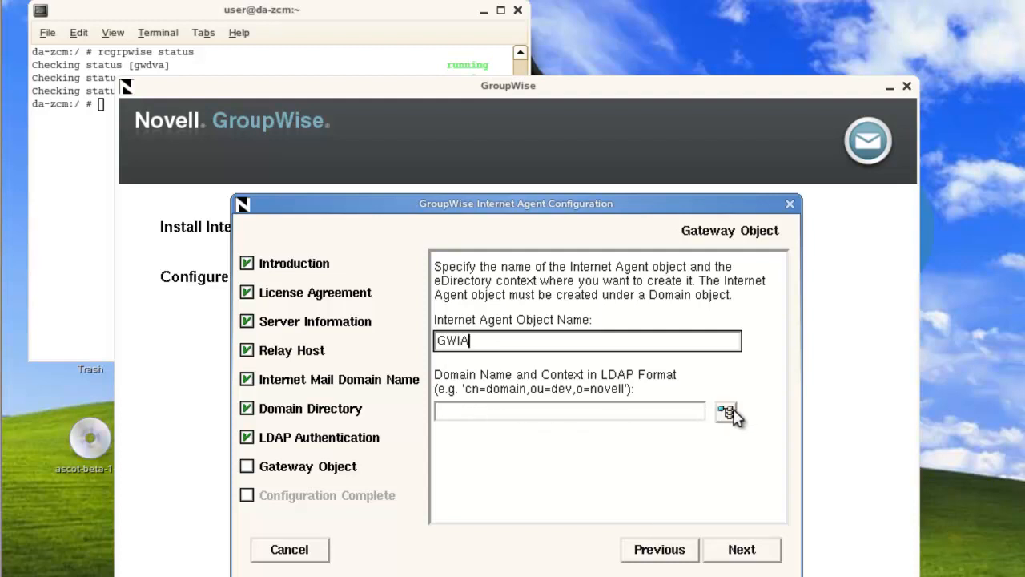
left_click(726, 411)
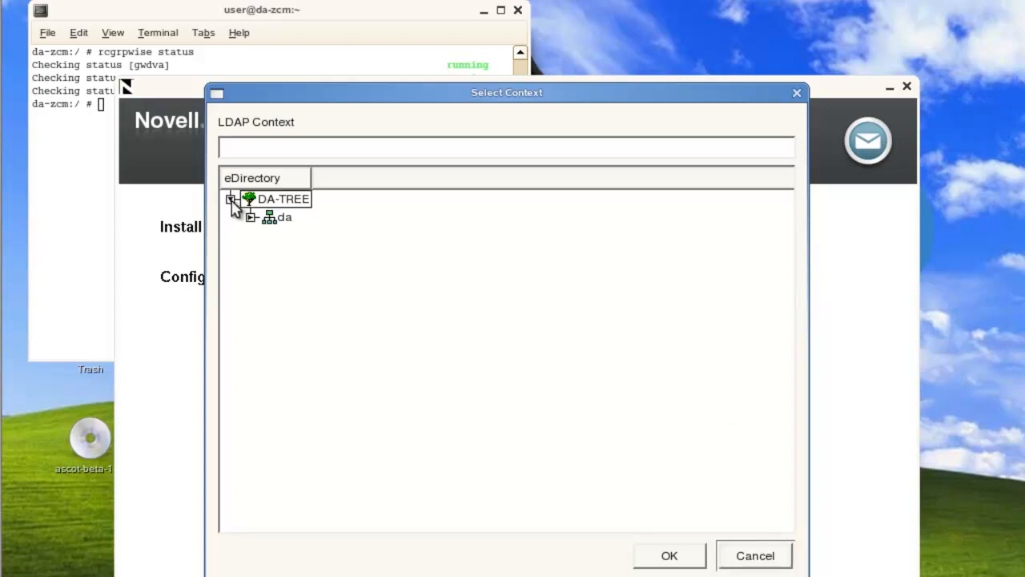
left_click(252, 217)
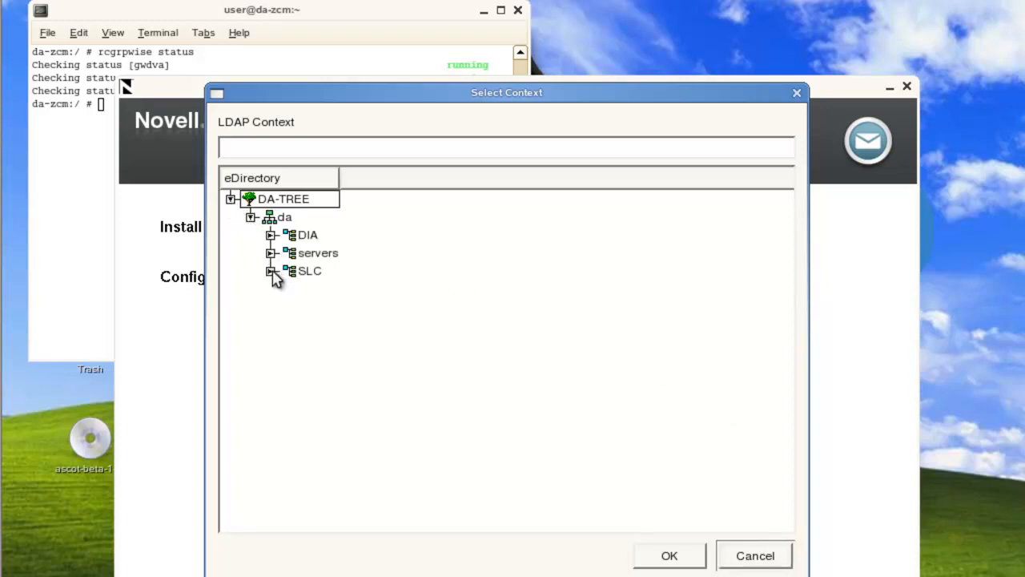
left_click(272, 271)
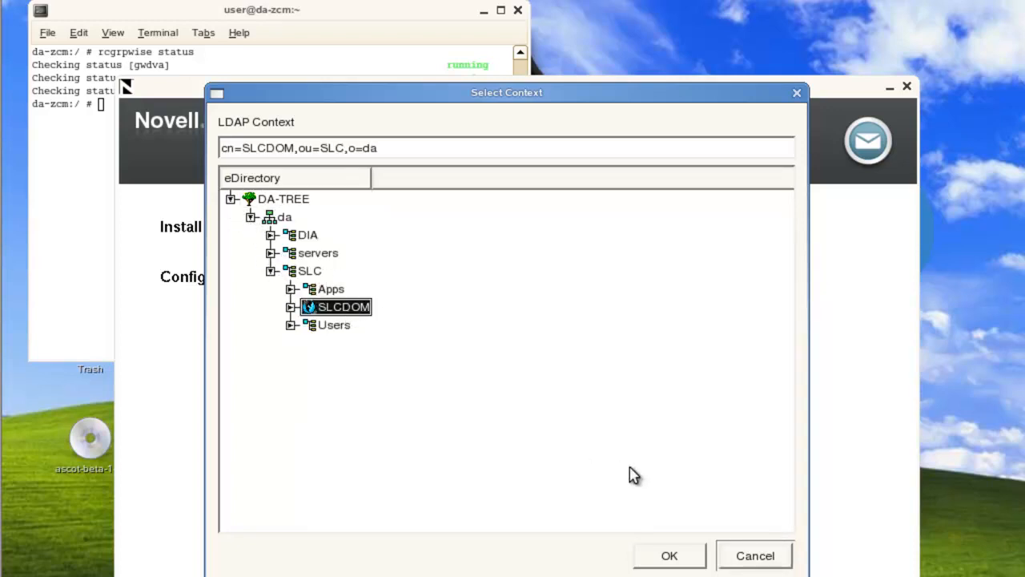
left_click(669, 555)
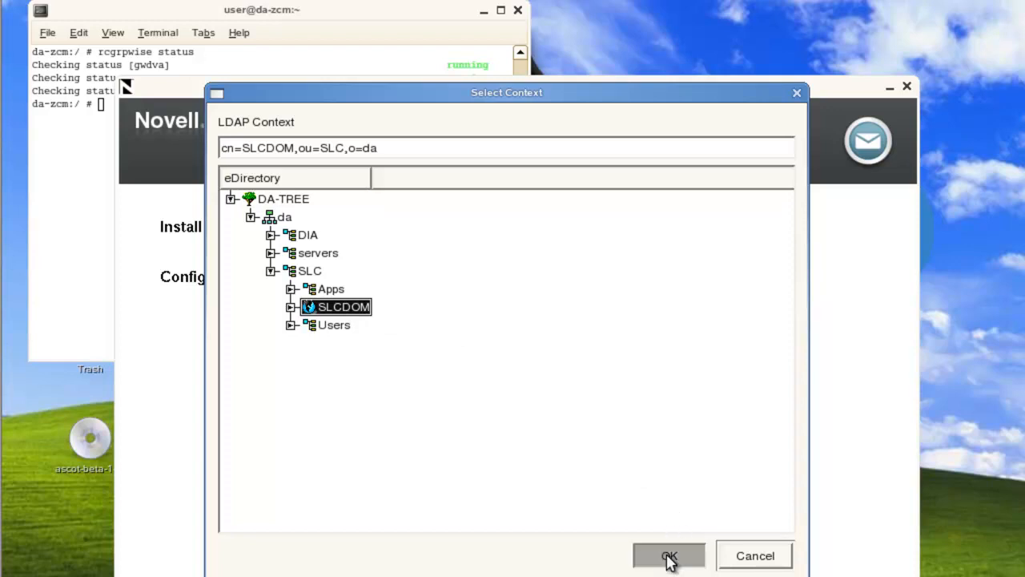
left_click(669, 555)
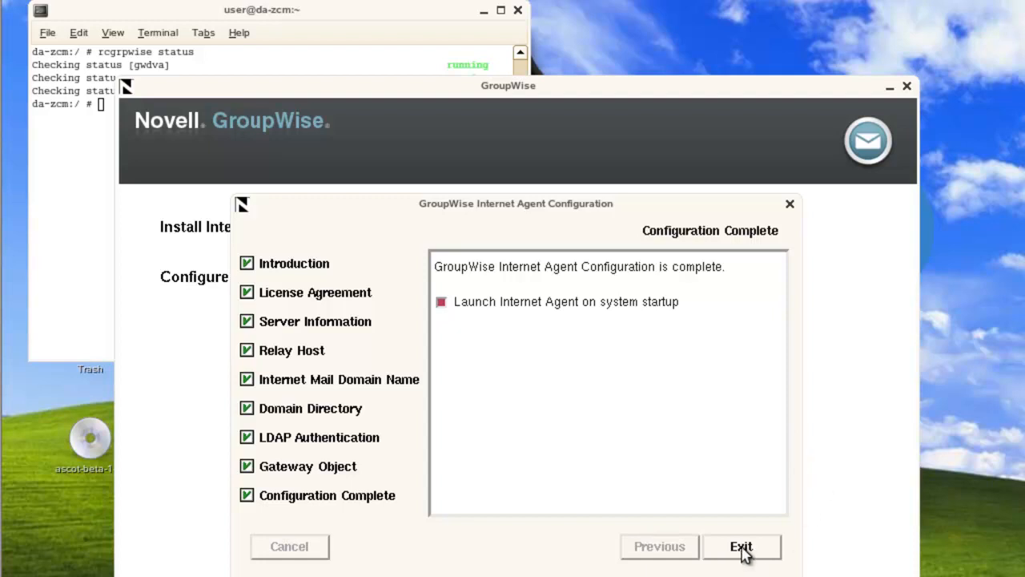
left_click(744, 547)
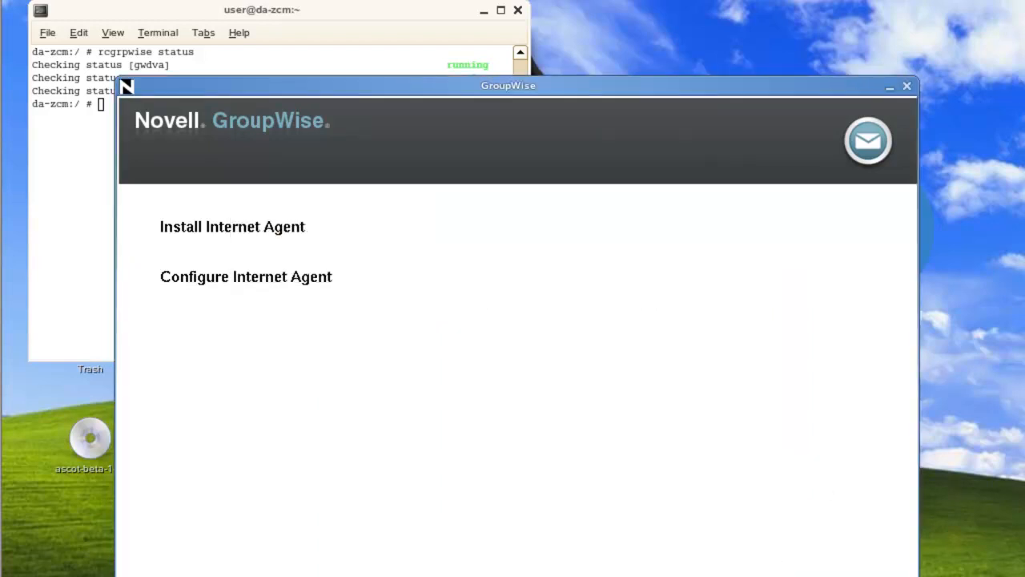
mouse_move(653, 410)
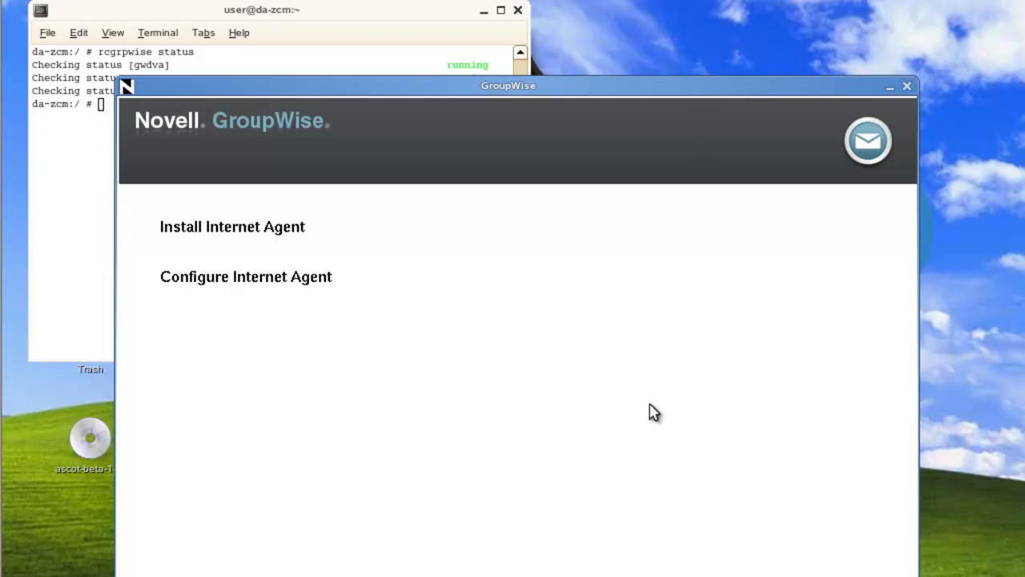
mouse_move(891, 89)
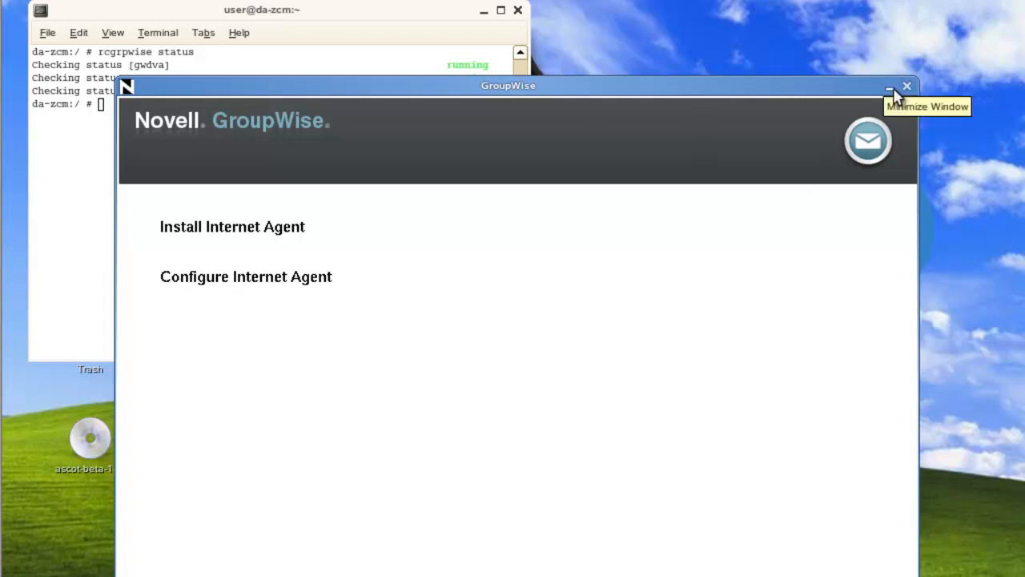
- Change to /opt/novell/groupwise/agents/bin and list its contents
left_click(907, 85)
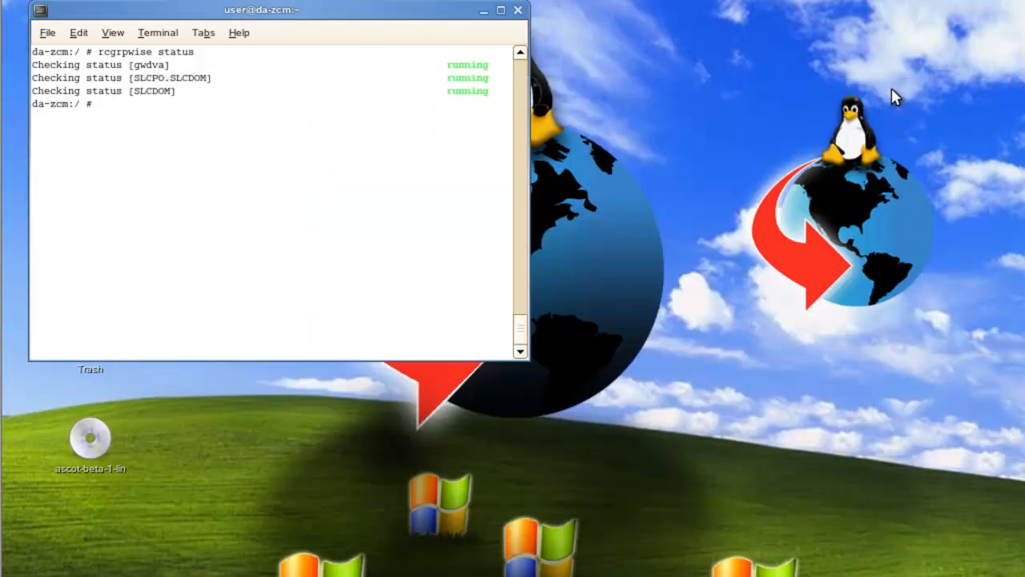
mouse_move(302, 180)
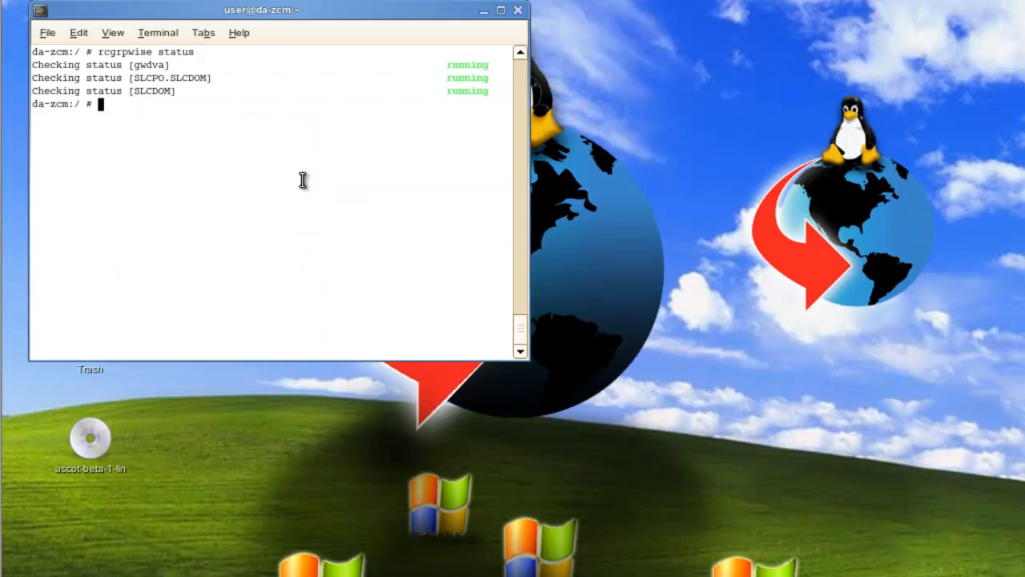
type("cd")
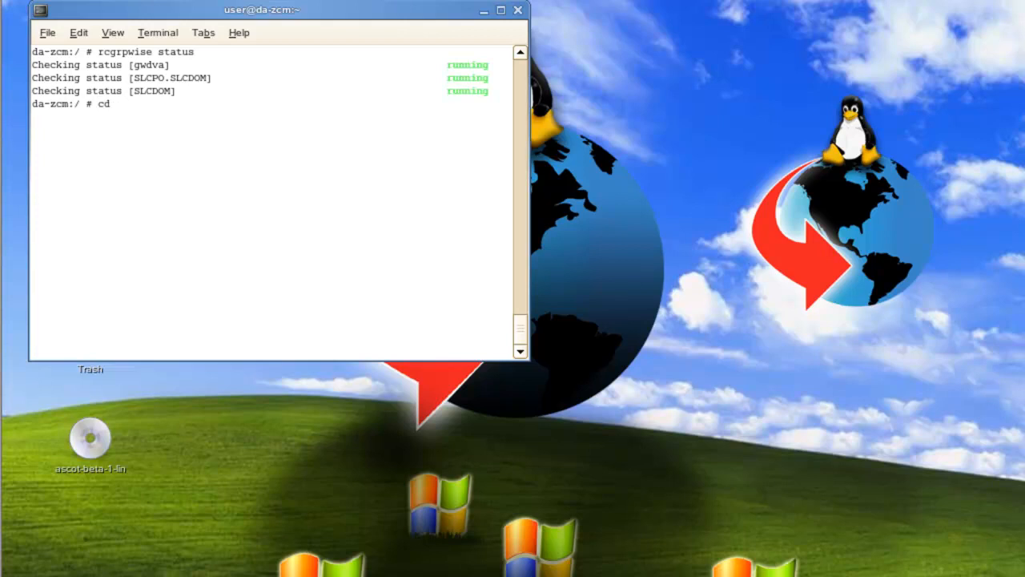
type("/o")
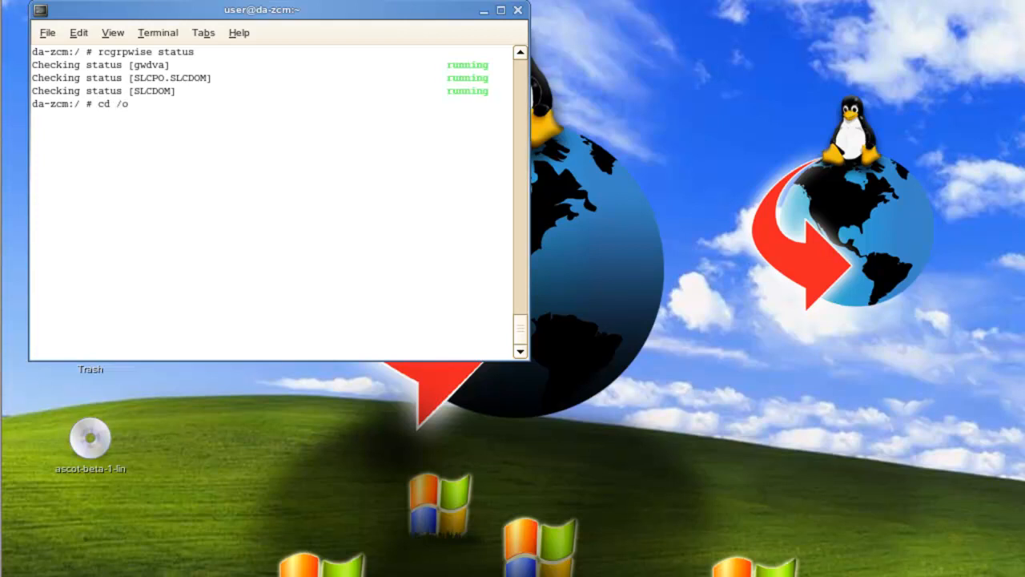
type("pt/novell/groupwise/agents/")
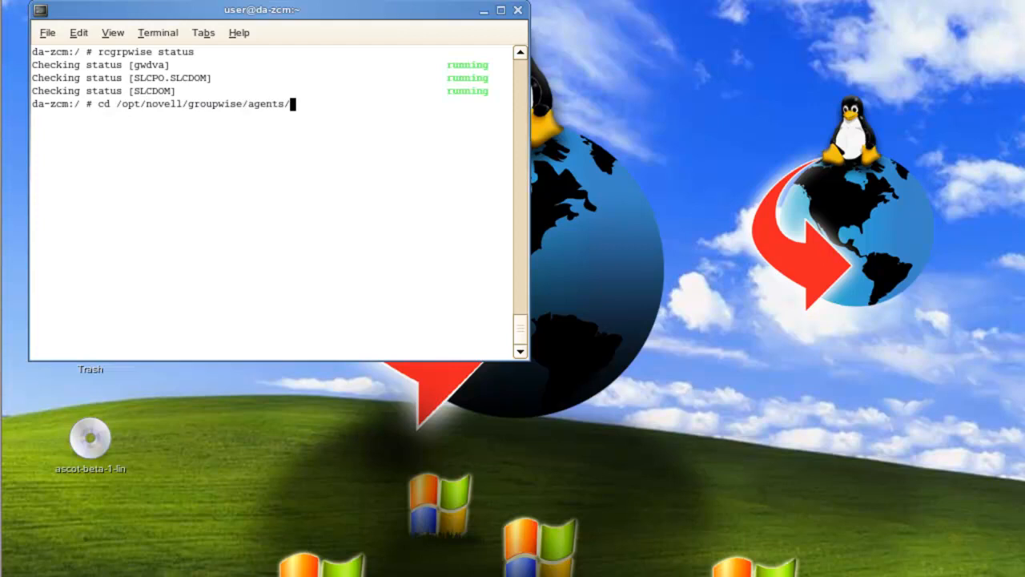
type("bin/")
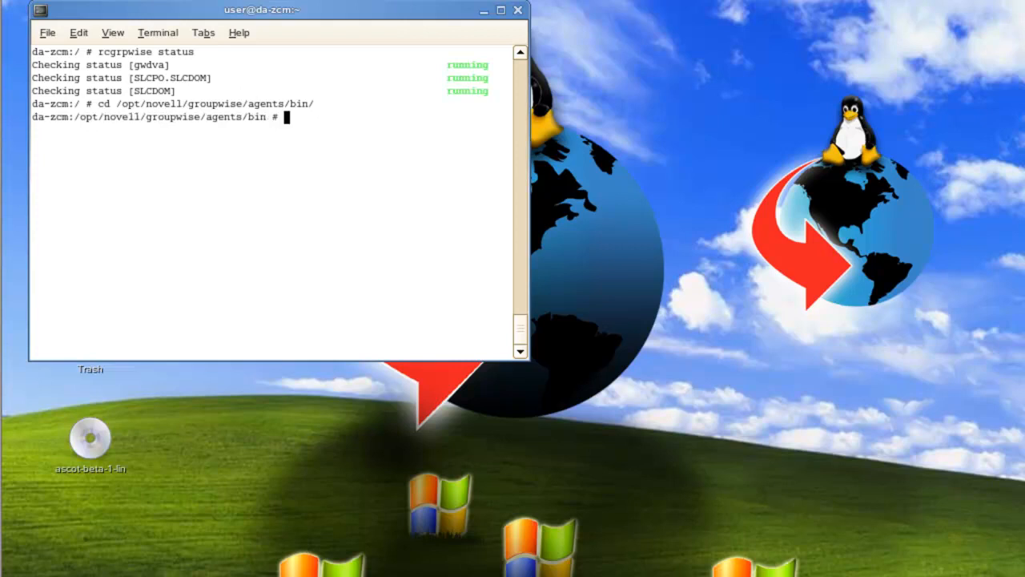
type("ls")
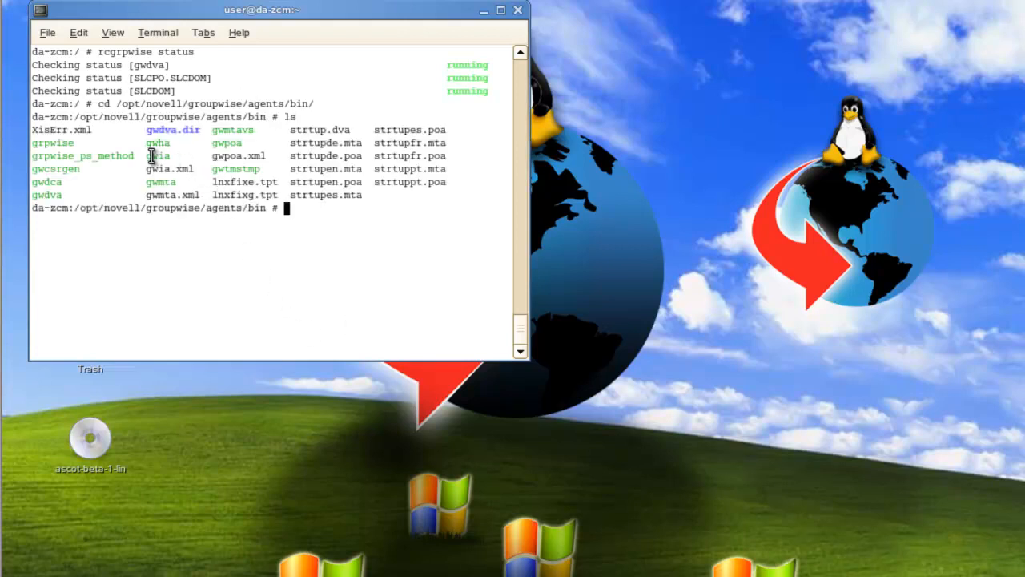
mouse_move(191, 282)
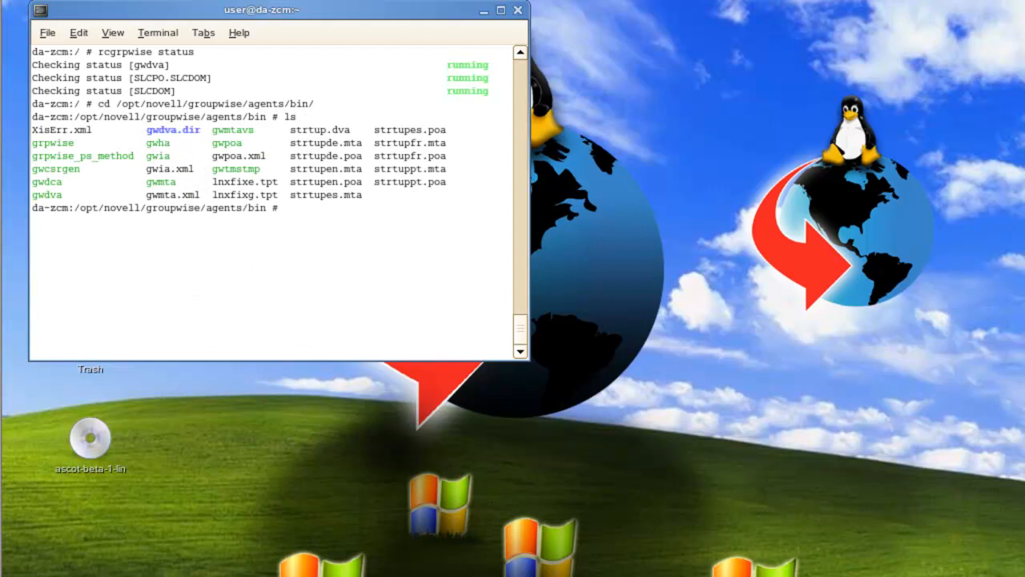
key("Return")
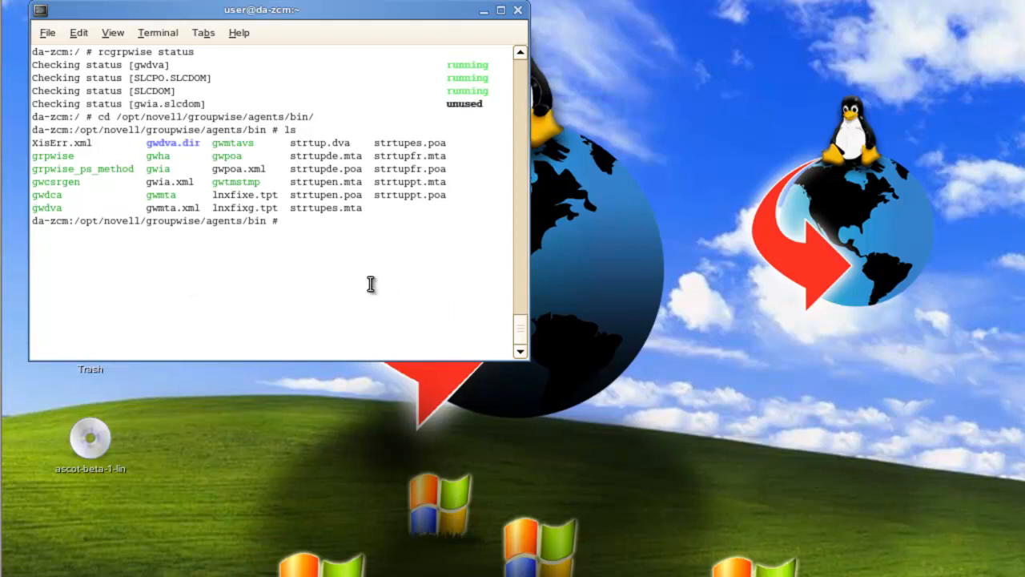
- Type the command ./gwia --show @../share/gwia.cfg & without running it
type("./gwia")
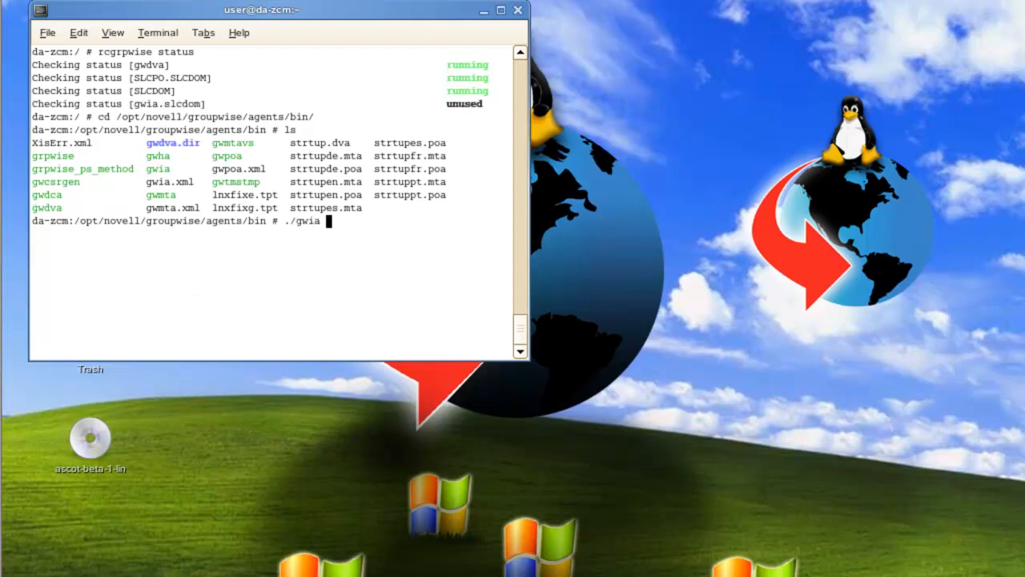
type("--show")
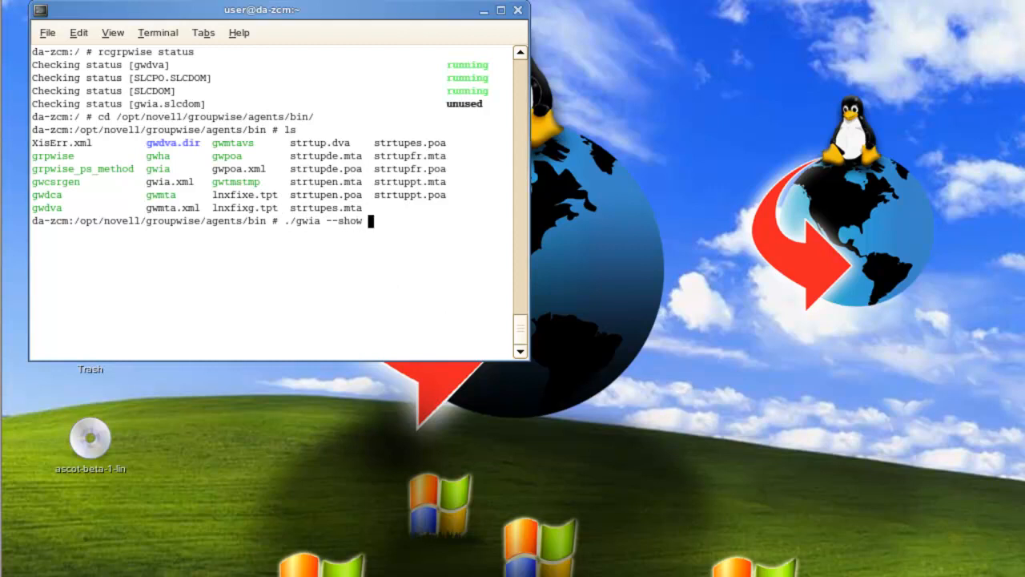
type("@../share")
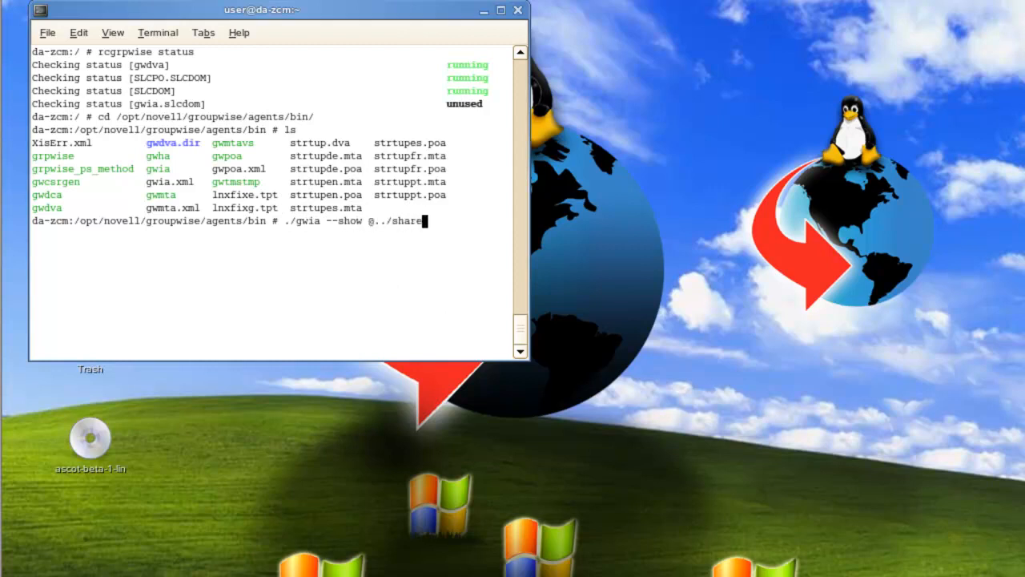
type("/")
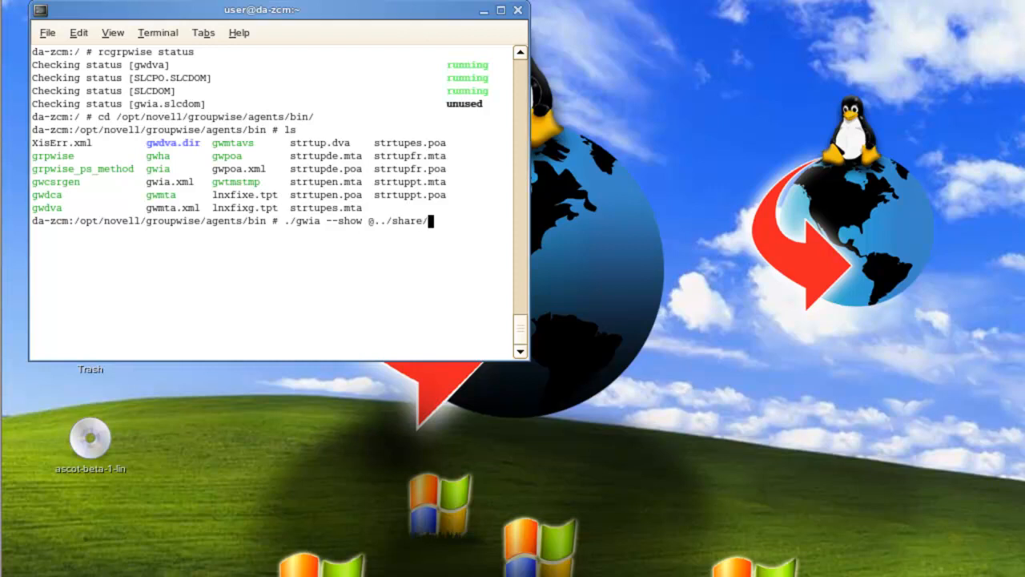
type("gwia.cfg &")
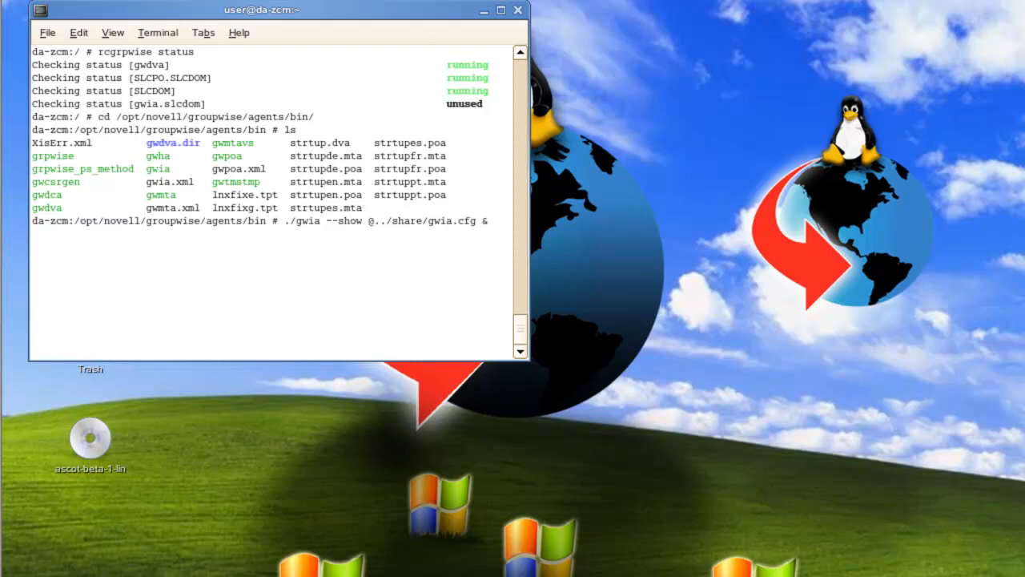
- Run the gwia launch command as a background job
key("Return")
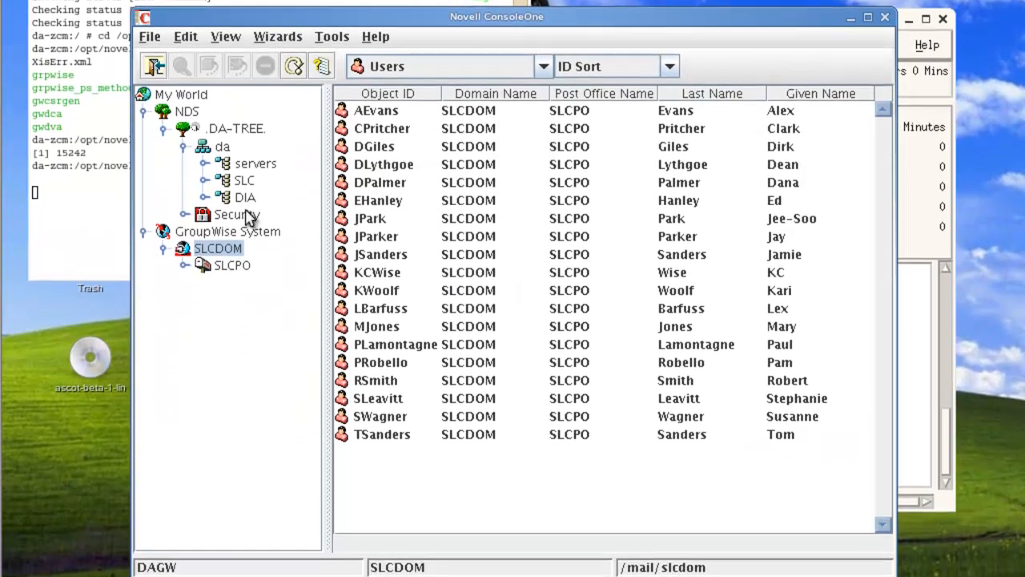
- Open the GWIA gateway's properties from the domain's Gateways list and show Page Options
left_click(541, 65)
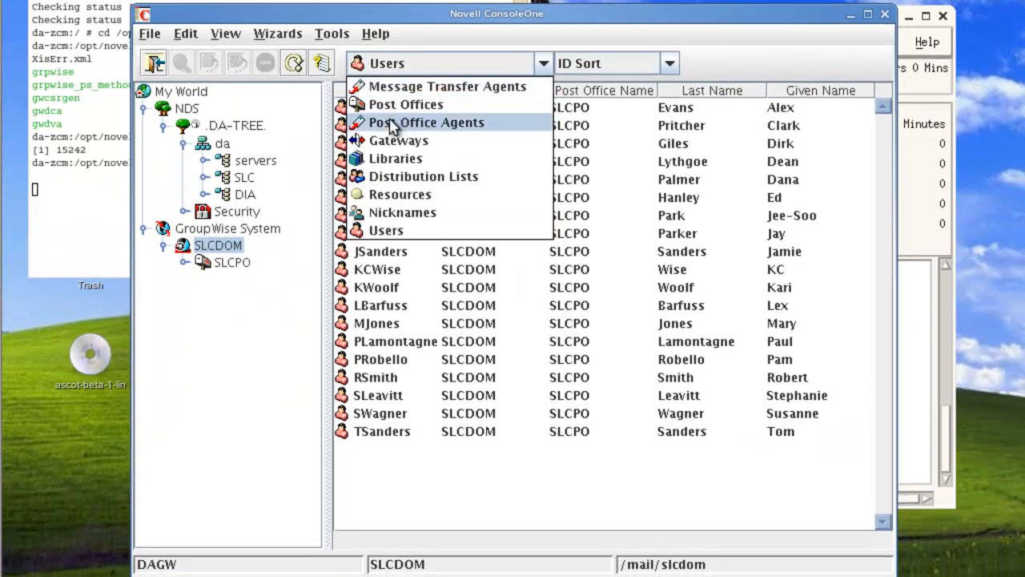
left_click(399, 140)
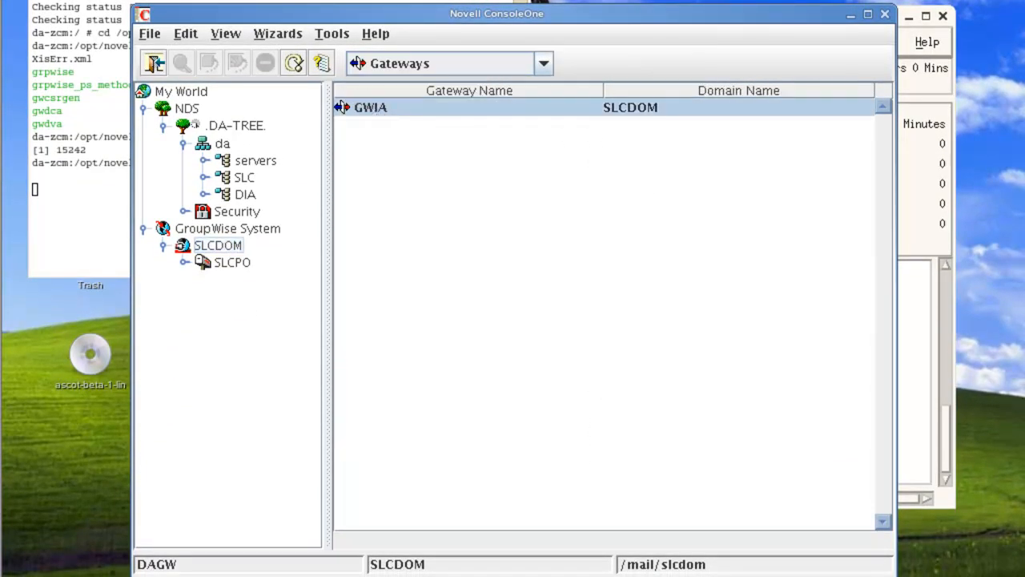
double_click(368, 107)
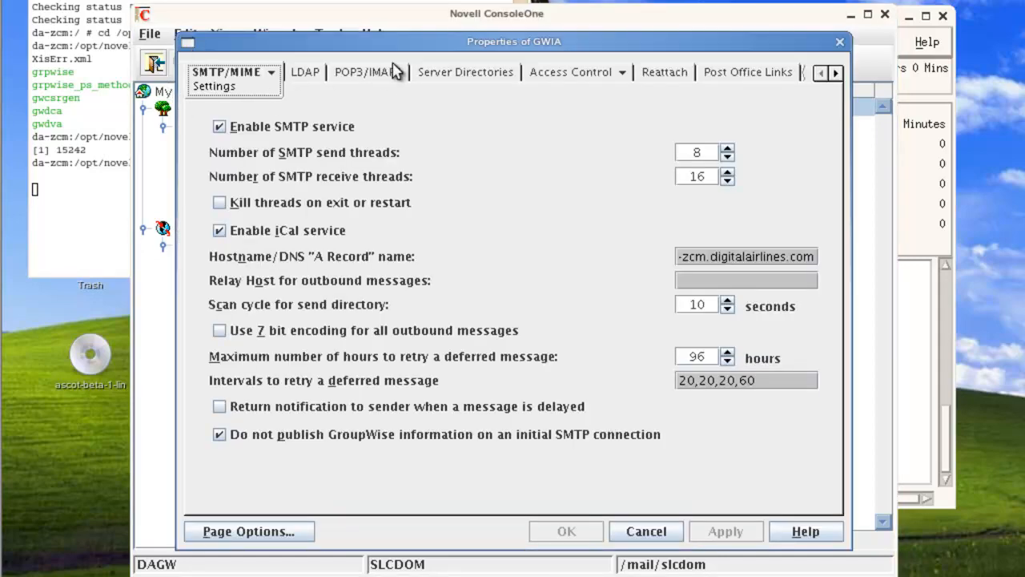
left_click(836, 73)
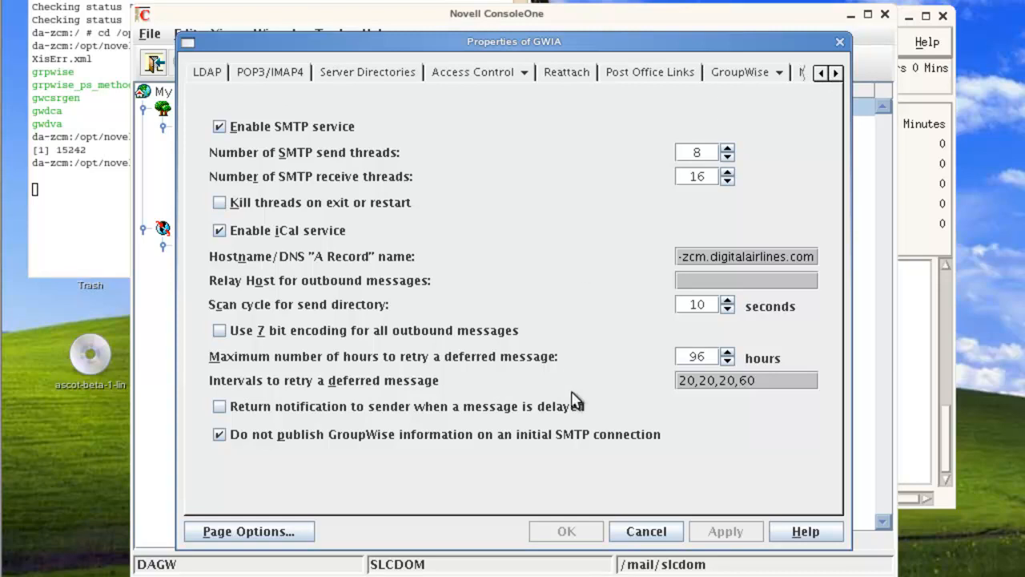
left_click(247, 531)
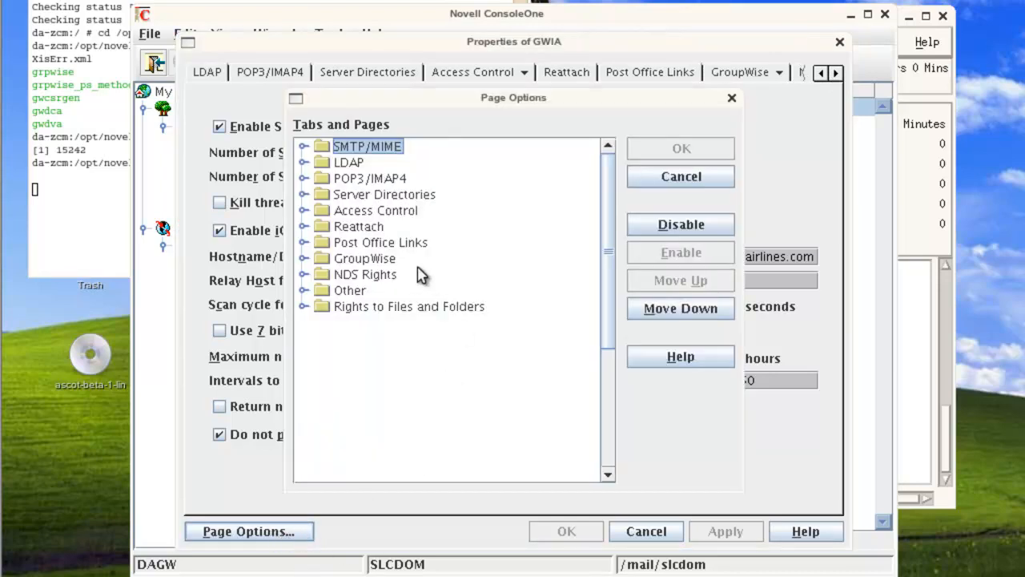
- Move the GroupWise page group to the top of GWIA's property pages and confirm
left_click(364, 258)
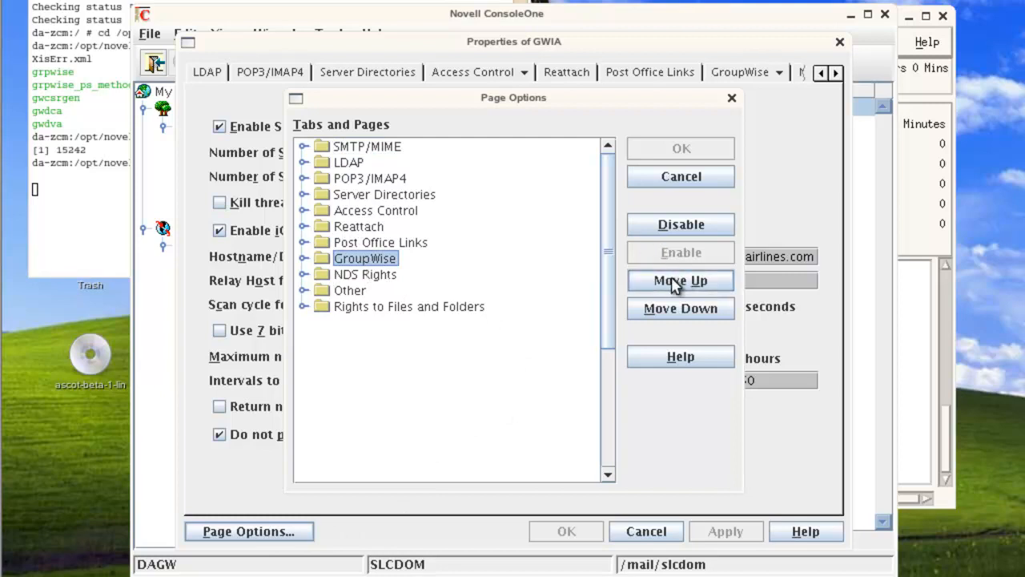
left_click(680, 280)
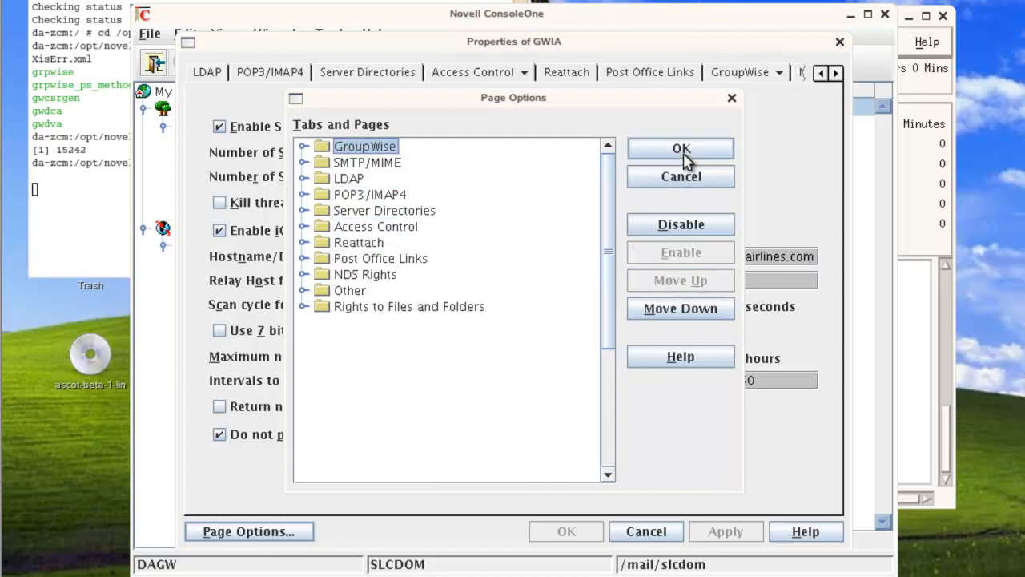
left_click(680, 149)
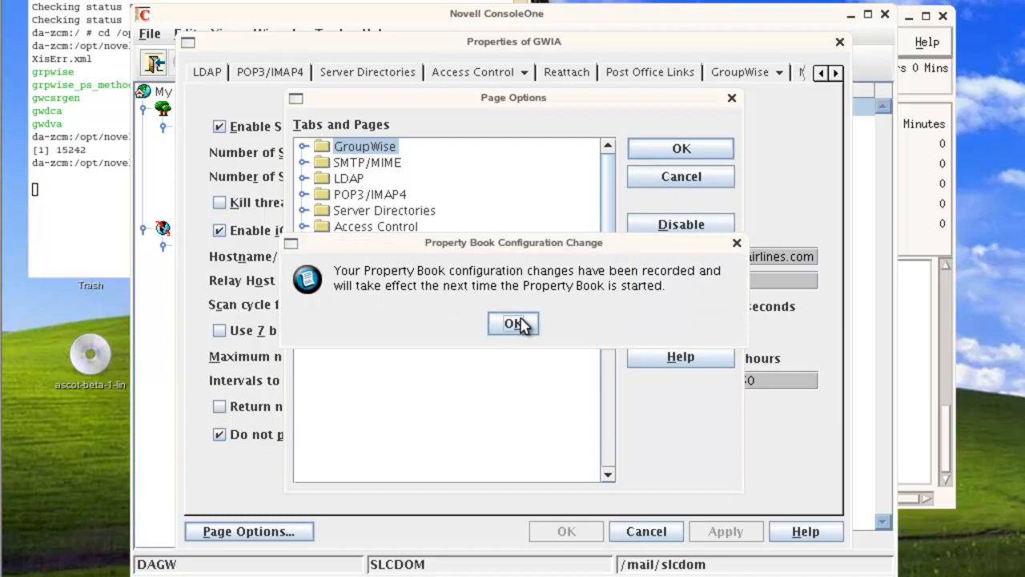
left_click(512, 323)
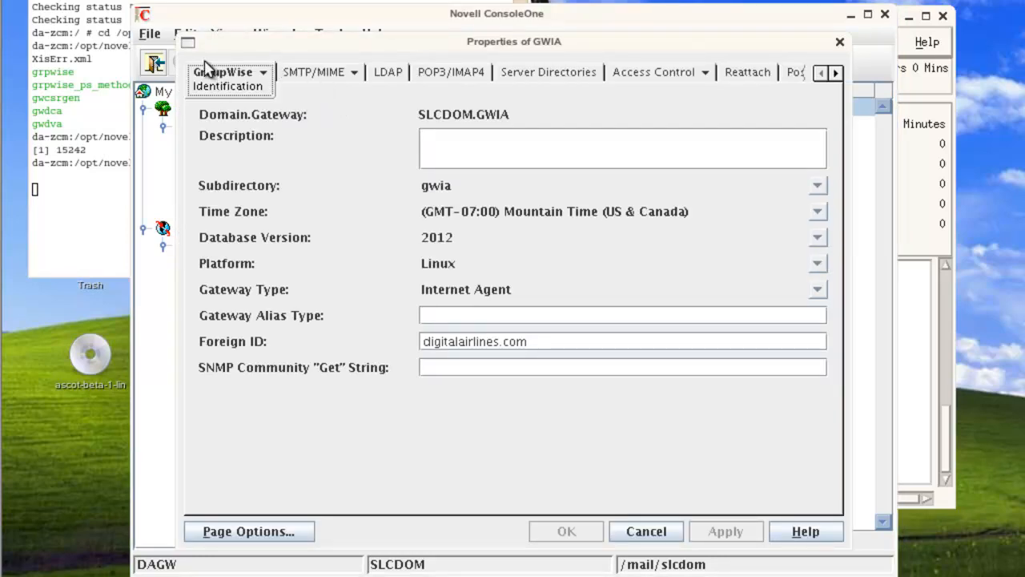
mouse_move(265, 80)
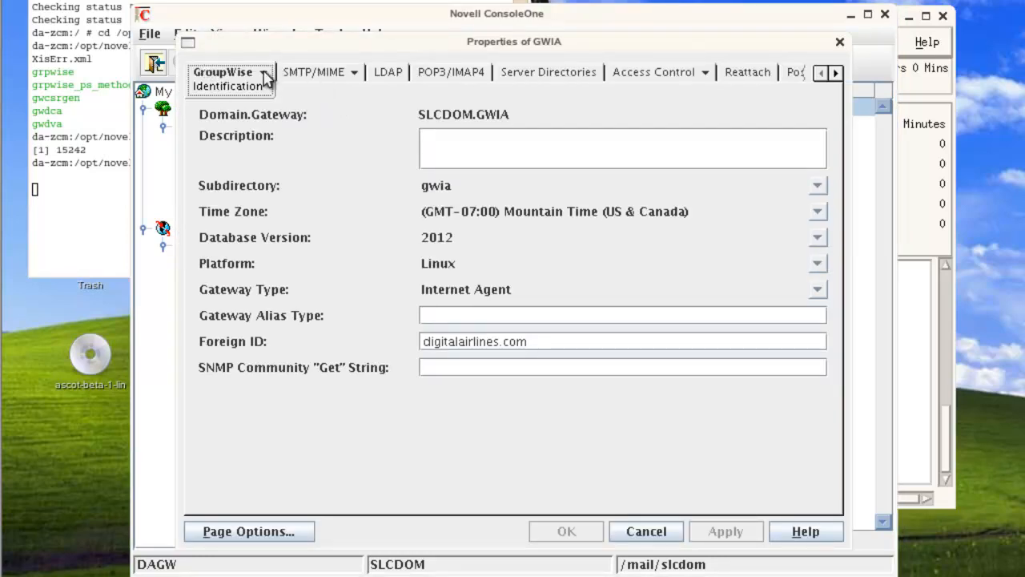
mouse_move(266, 257)
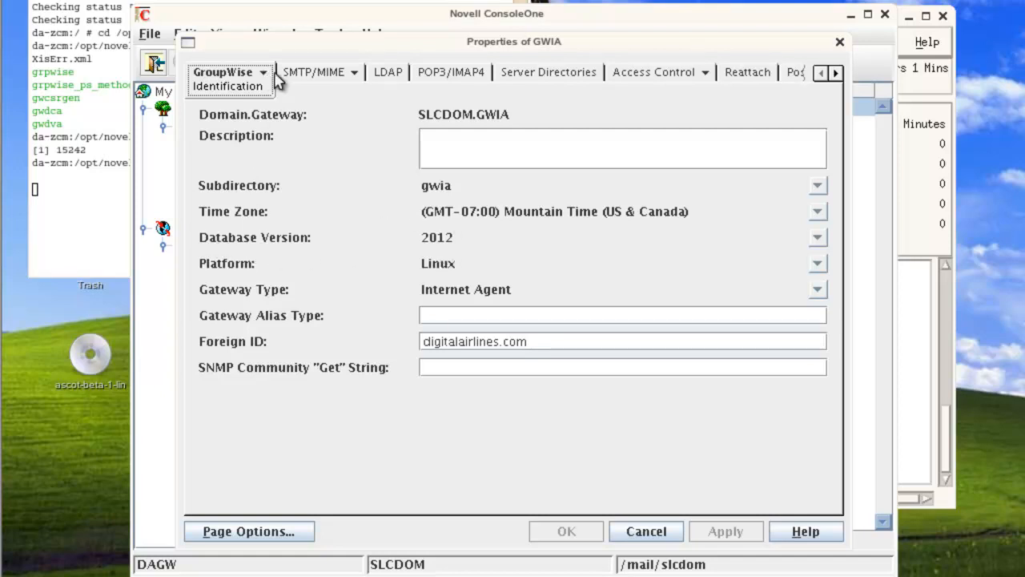
- Set the GWIA Log Settings logging level to Verbose
left_click(230, 72)
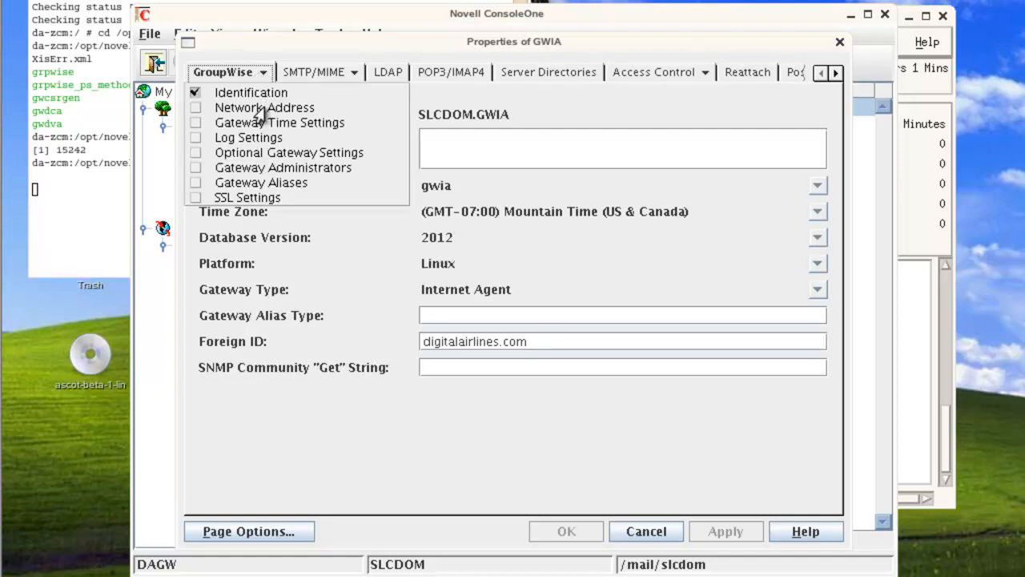
left_click(248, 136)
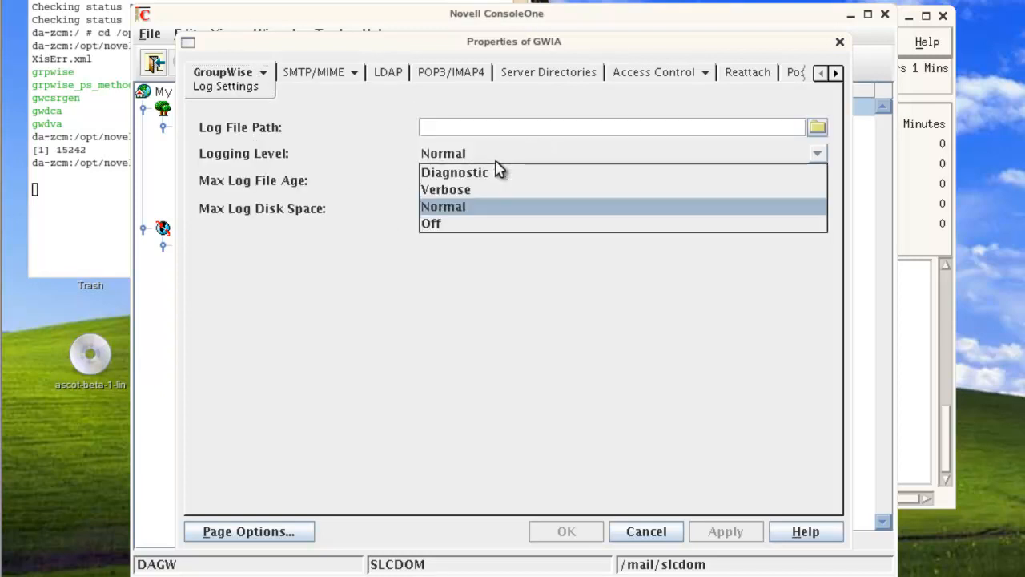
left_click(445, 189)
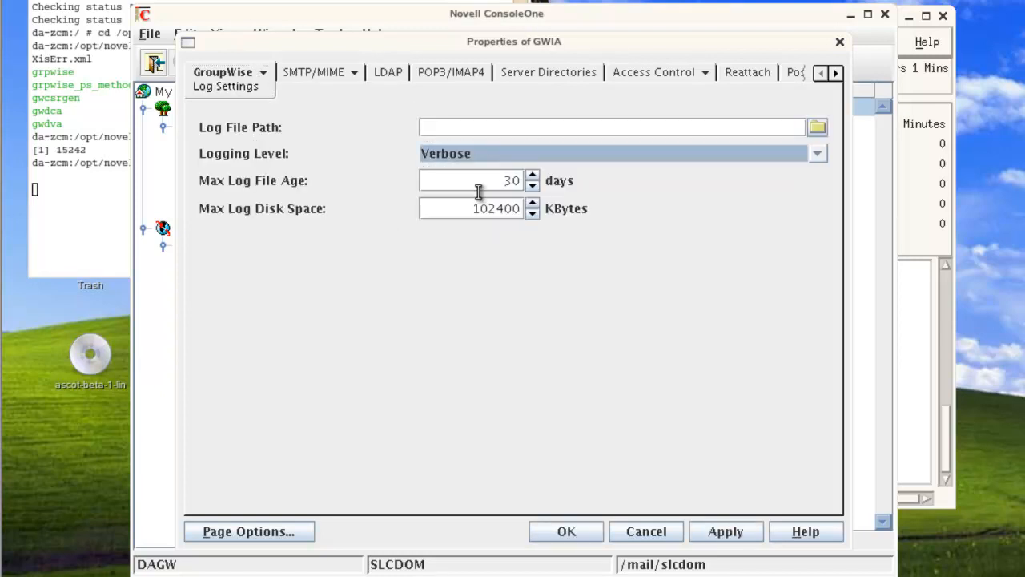
left_click(229, 72)
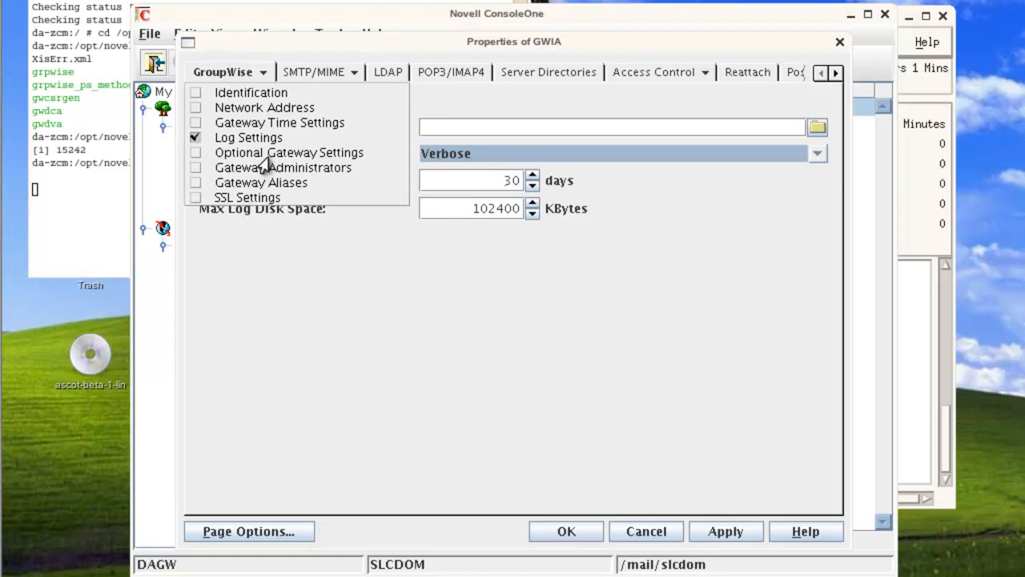
- In Optional Gateway Settings, set HTTP user name gwagent and assign its password
left_click(289, 152)
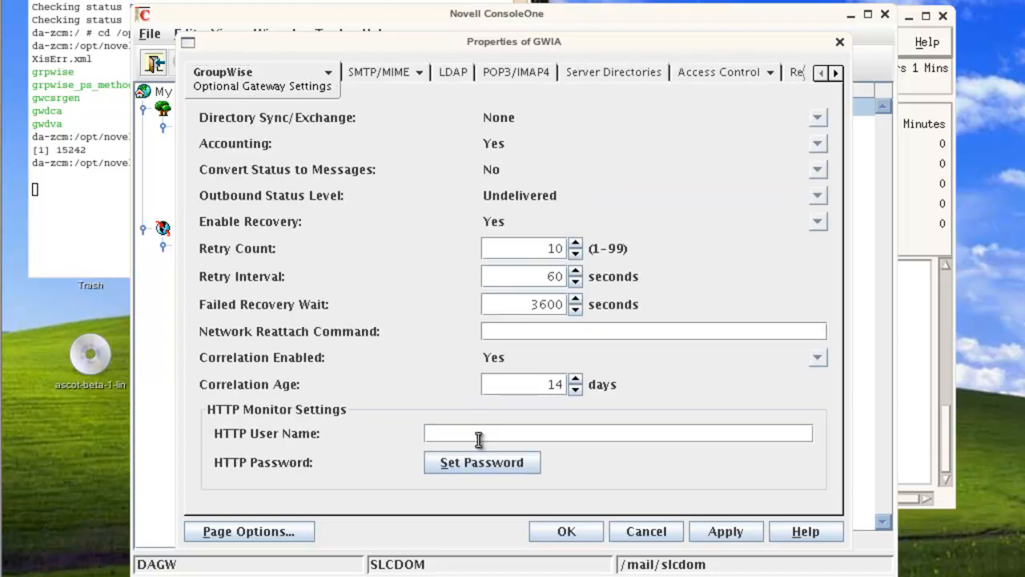
type("gwagent")
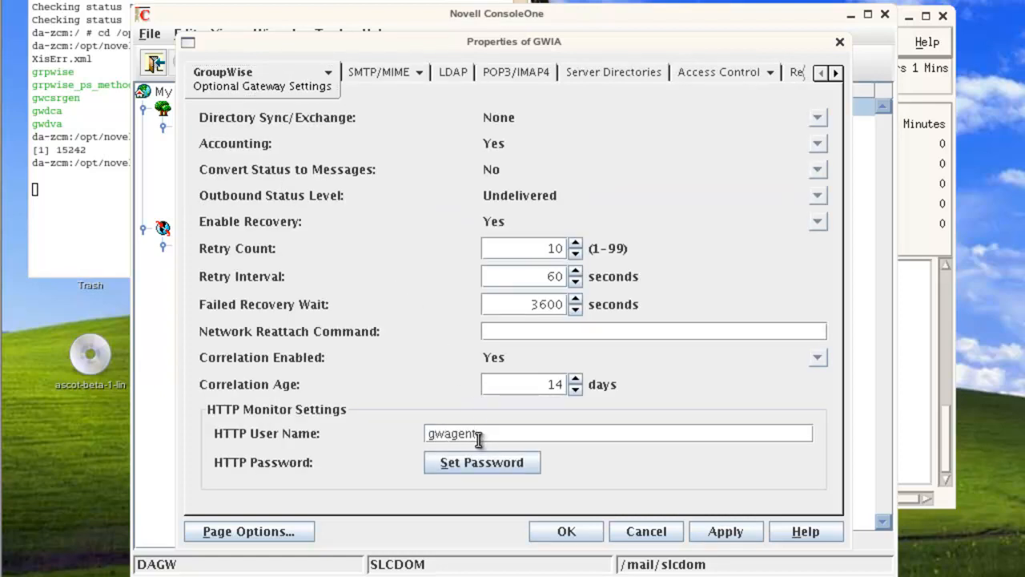
left_click(482, 463)
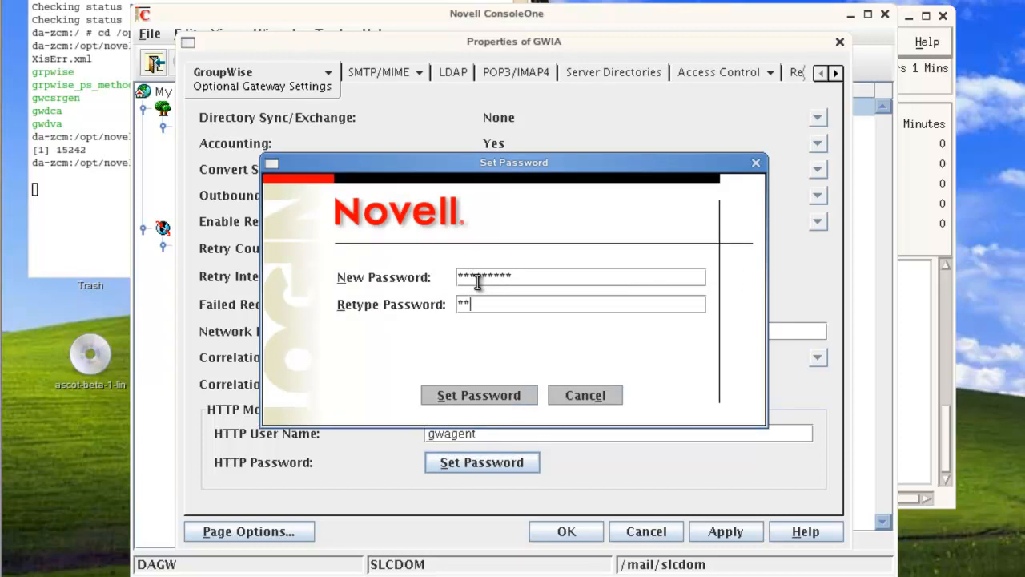
type("********")
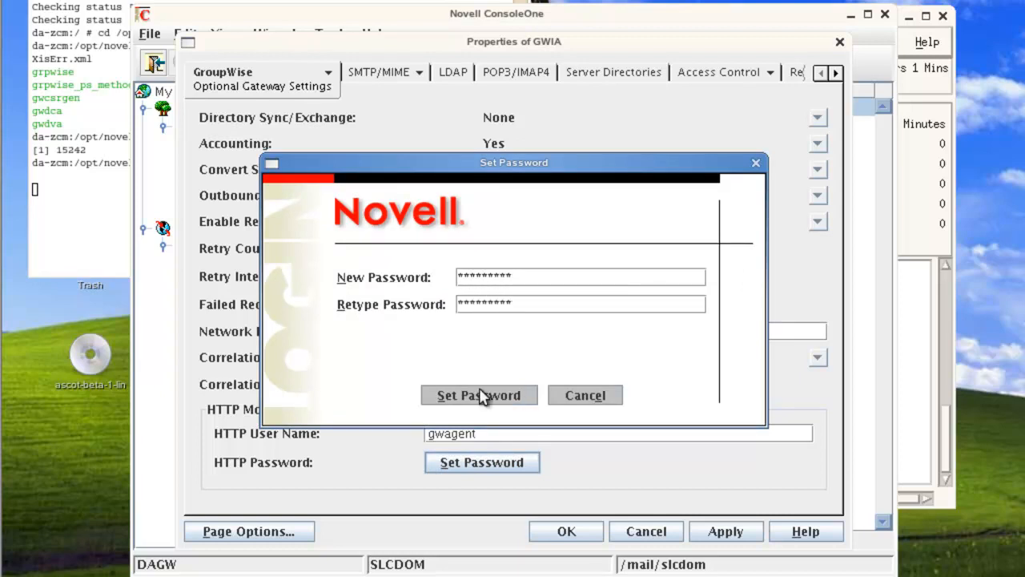
left_click(479, 395)
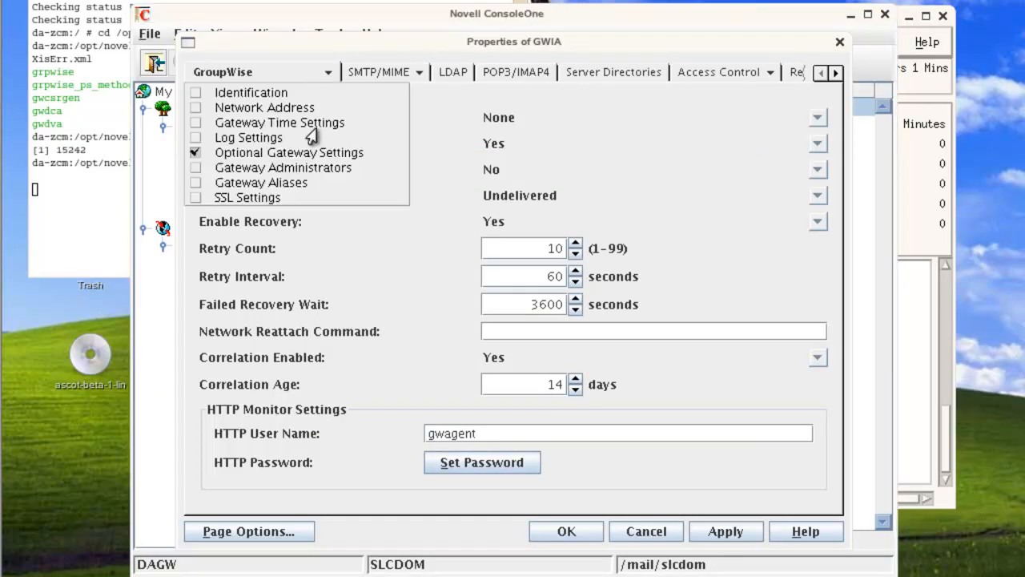
- Grant the existing gateway administrator Operator and Postmaster roles and apply the change
left_click(283, 166)
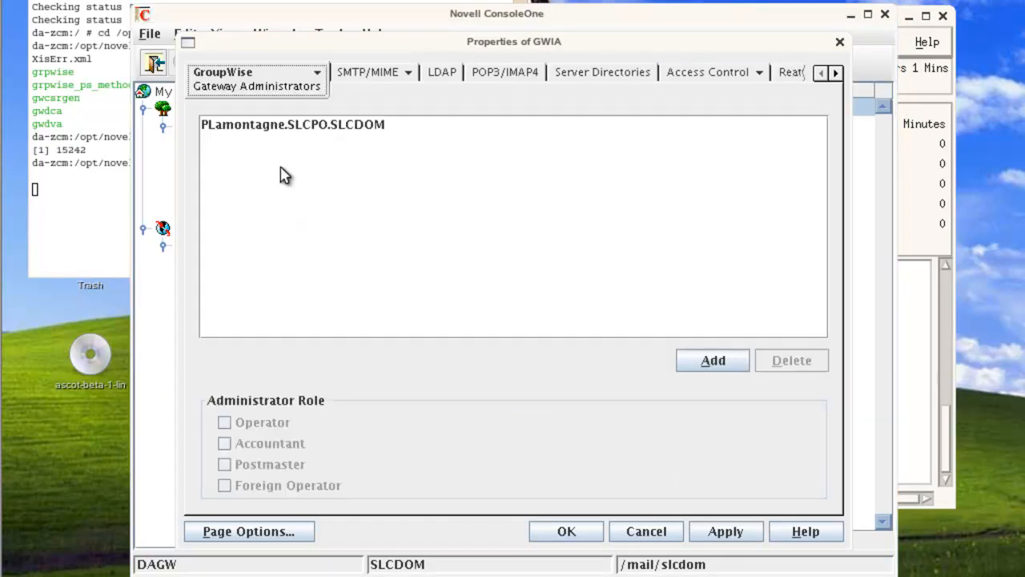
left_click(294, 124)
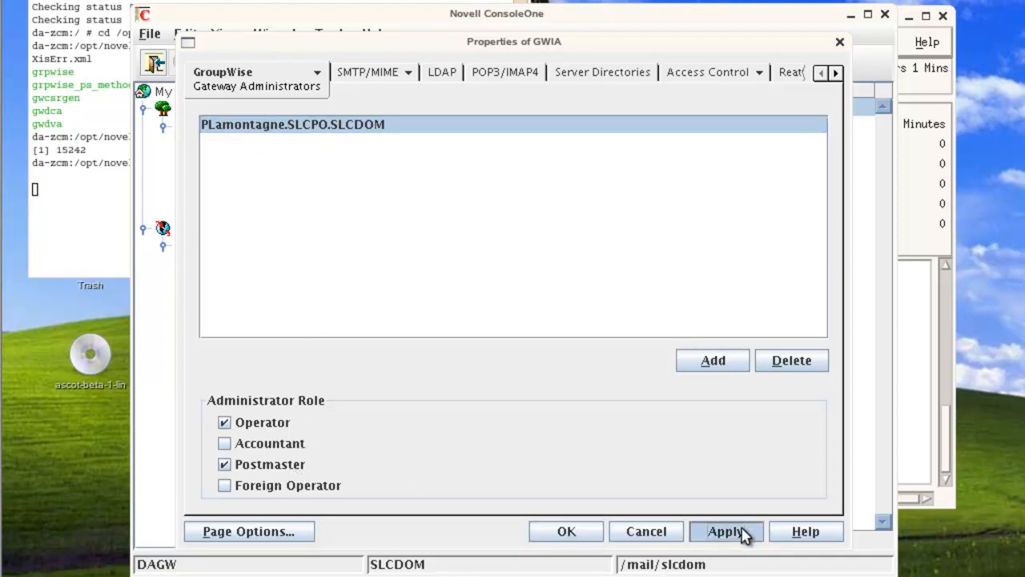
left_click(726, 532)
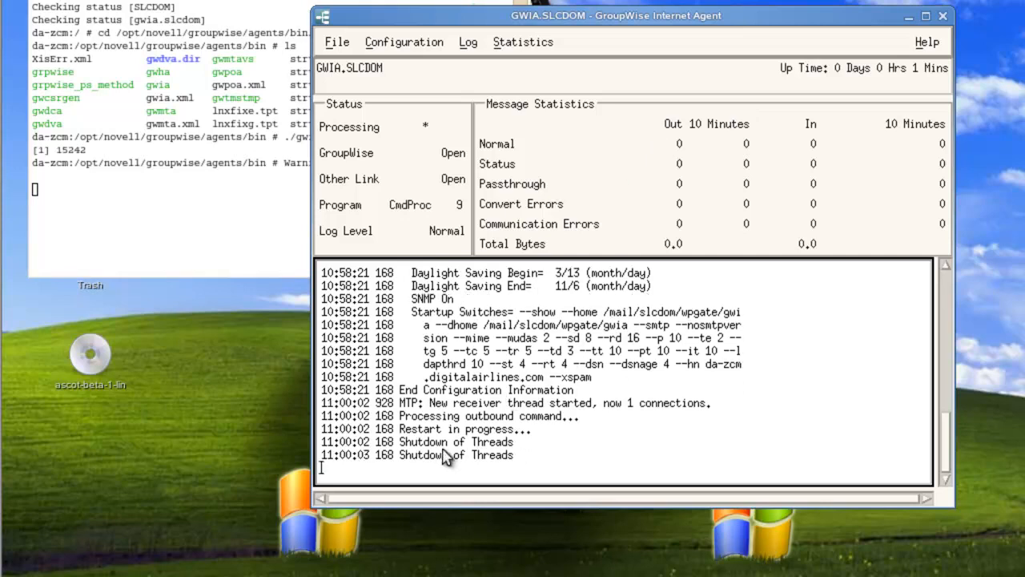
mouse_move(540, 443)
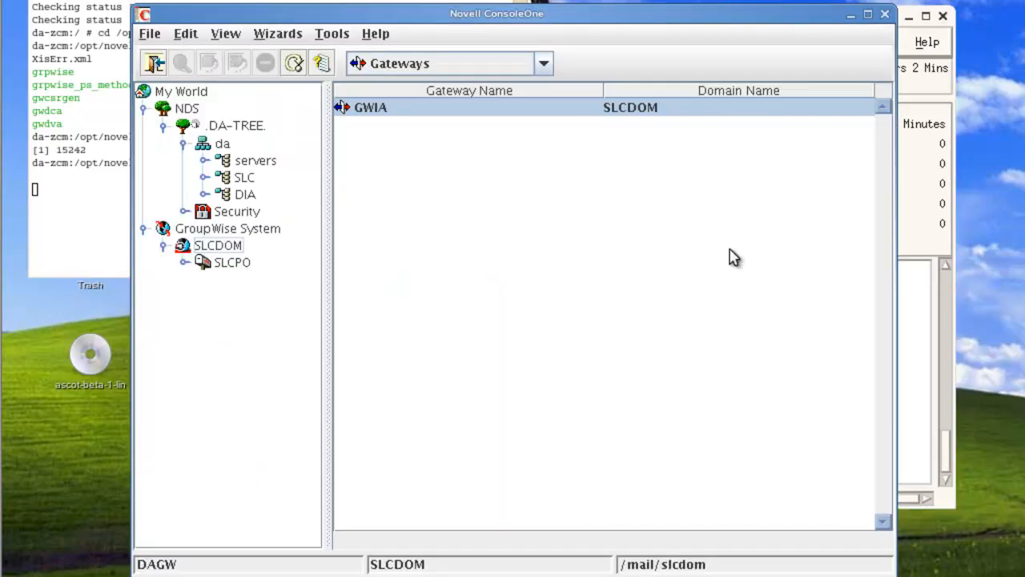
- Open the Internet Addressing settings from GroupWise System Operations
left_click(331, 33)
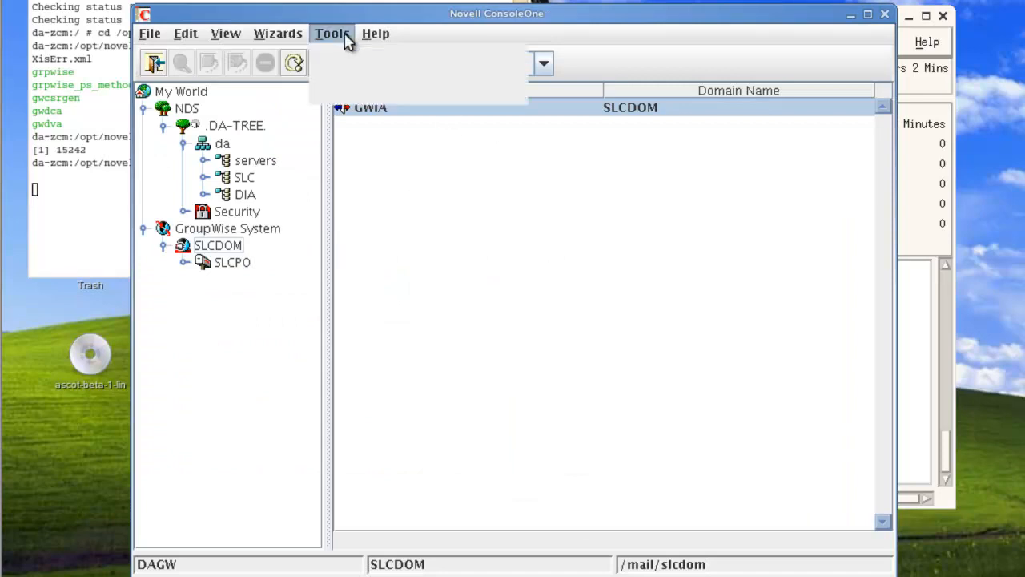
left_click(331, 33)
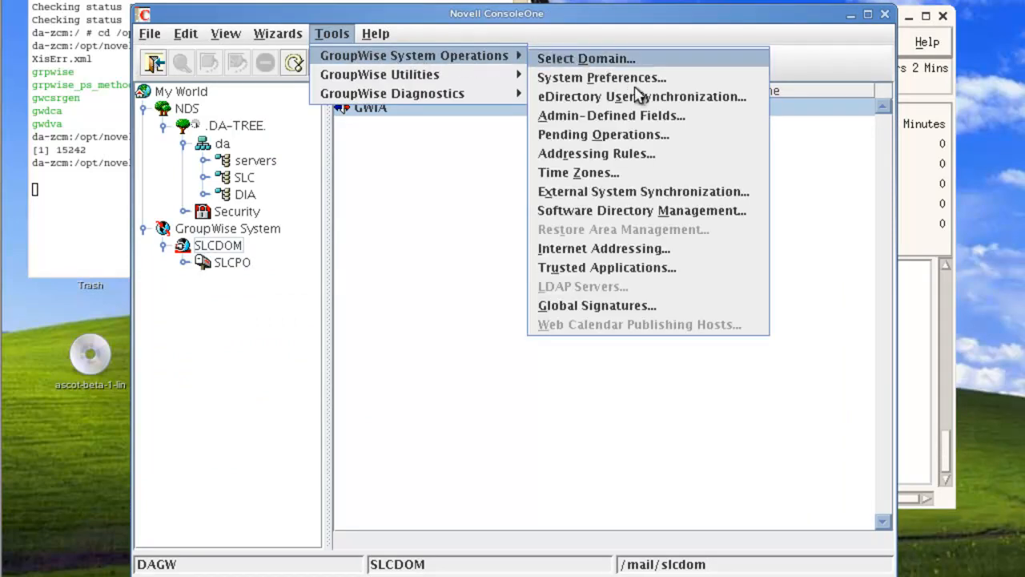
left_click(603, 249)
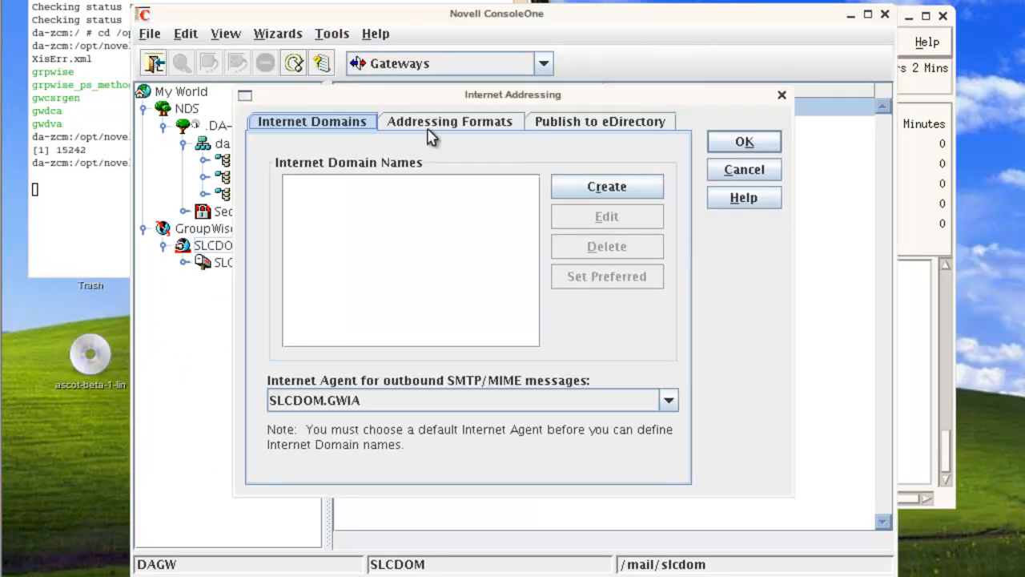
mouse_move(280, 230)
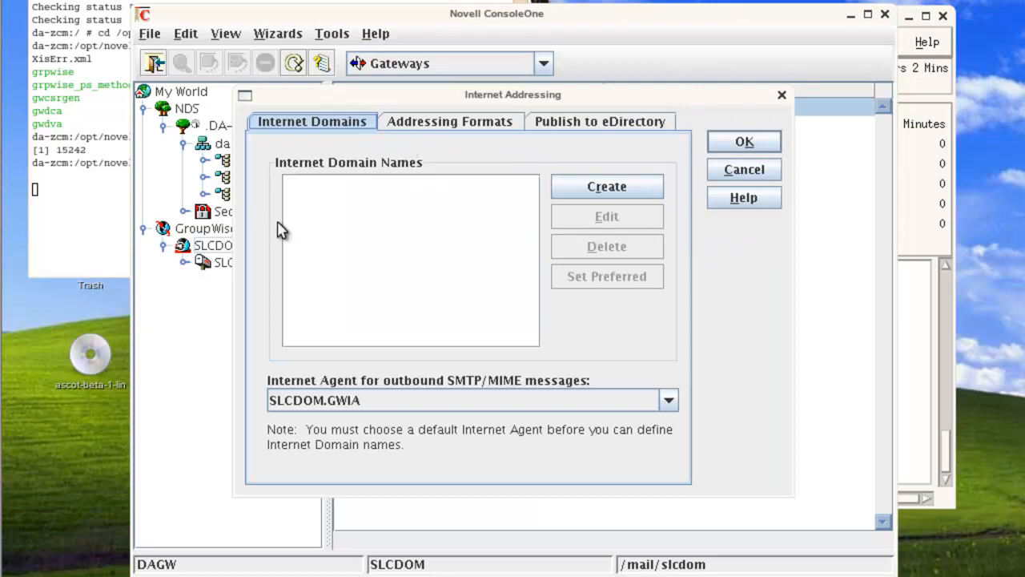
mouse_move(638, 191)
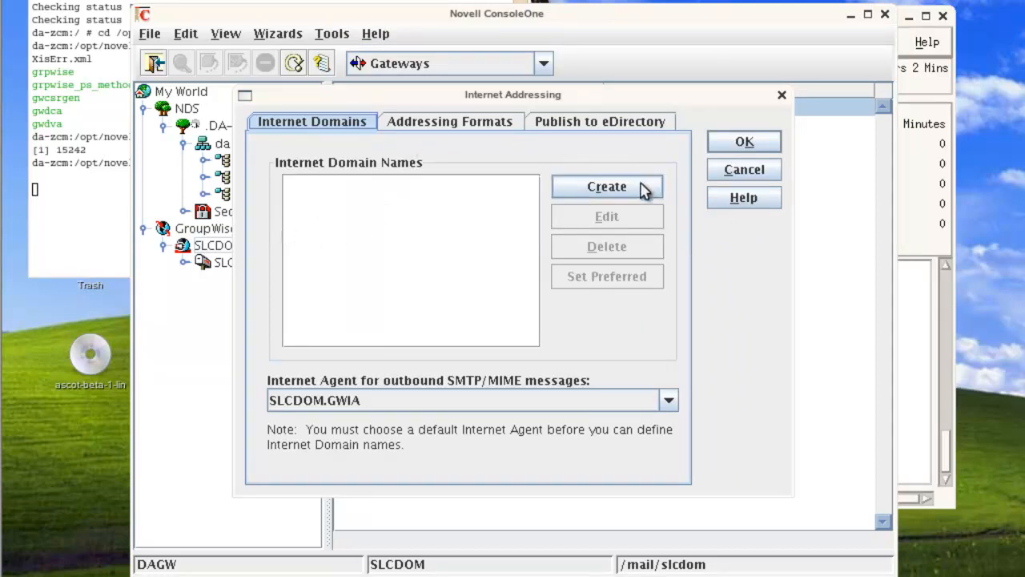
- Create the internet domain name Digitalairlines.com
left_click(606, 185)
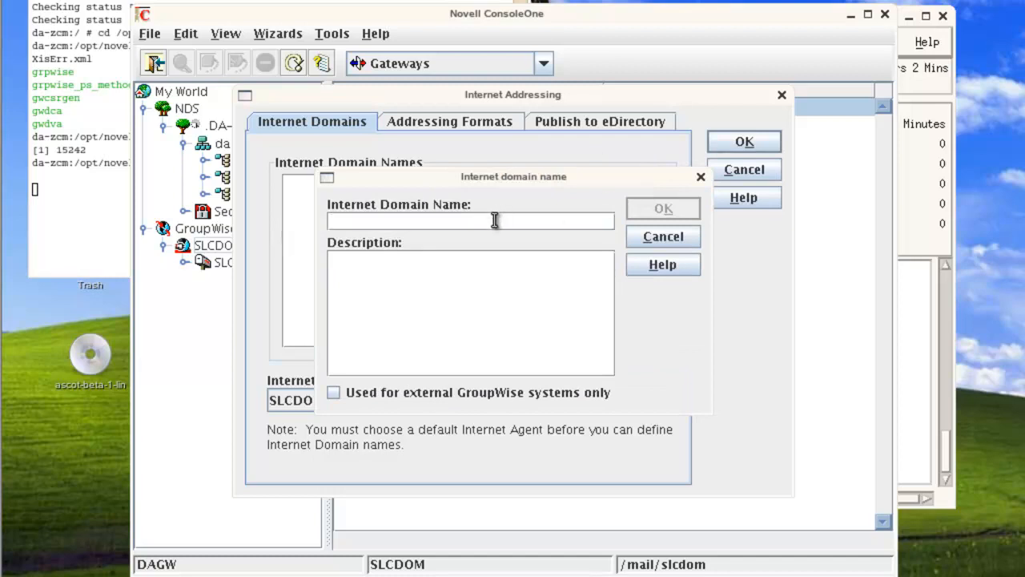
type("Digi")
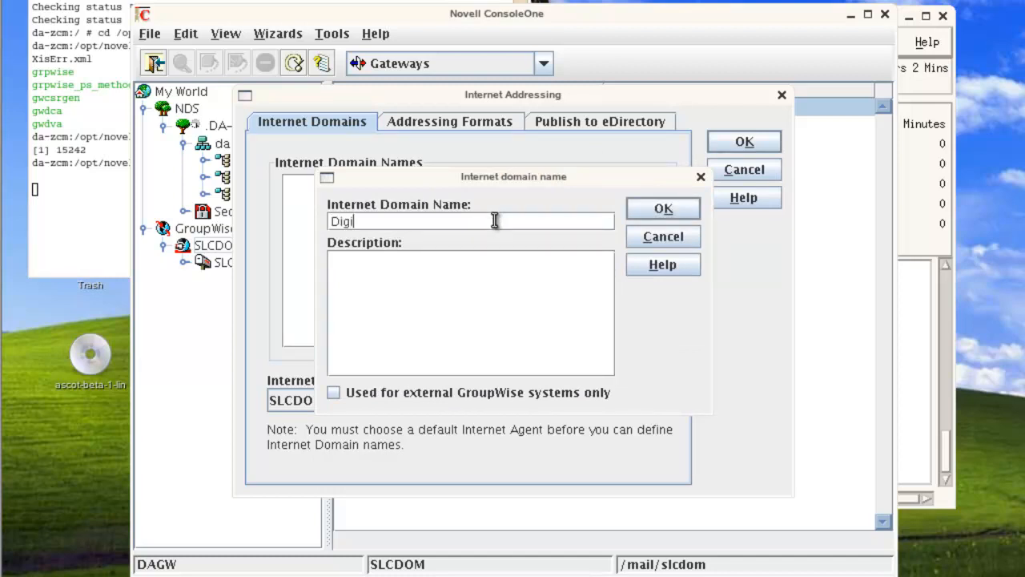
type("talairlines.com")
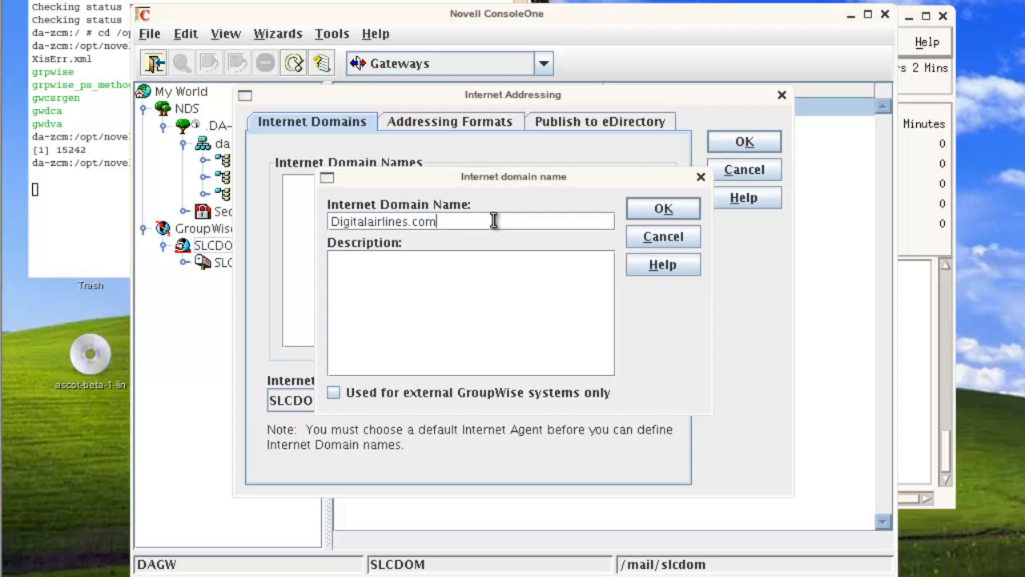
left_click(662, 209)
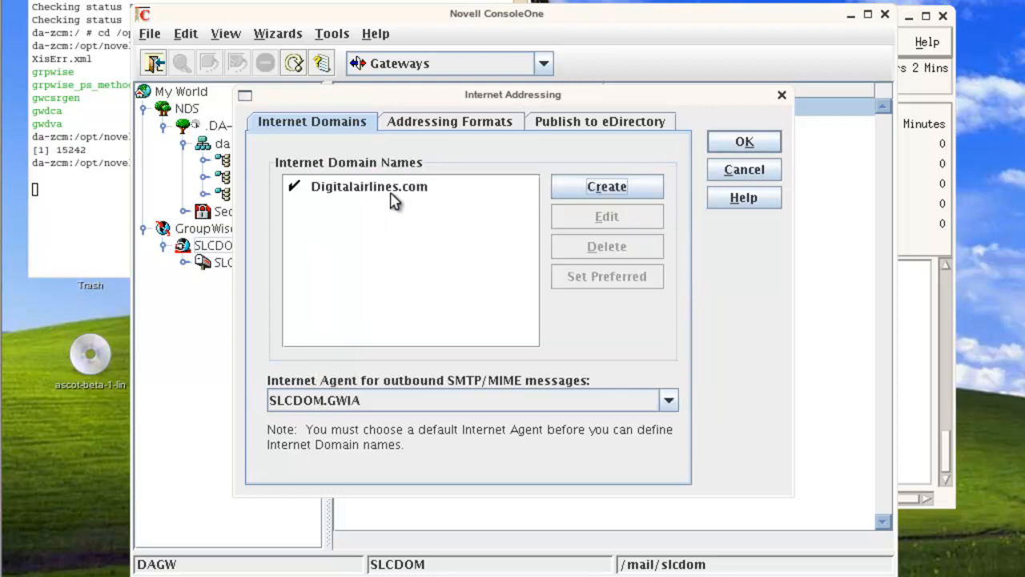
mouse_move(258, 403)
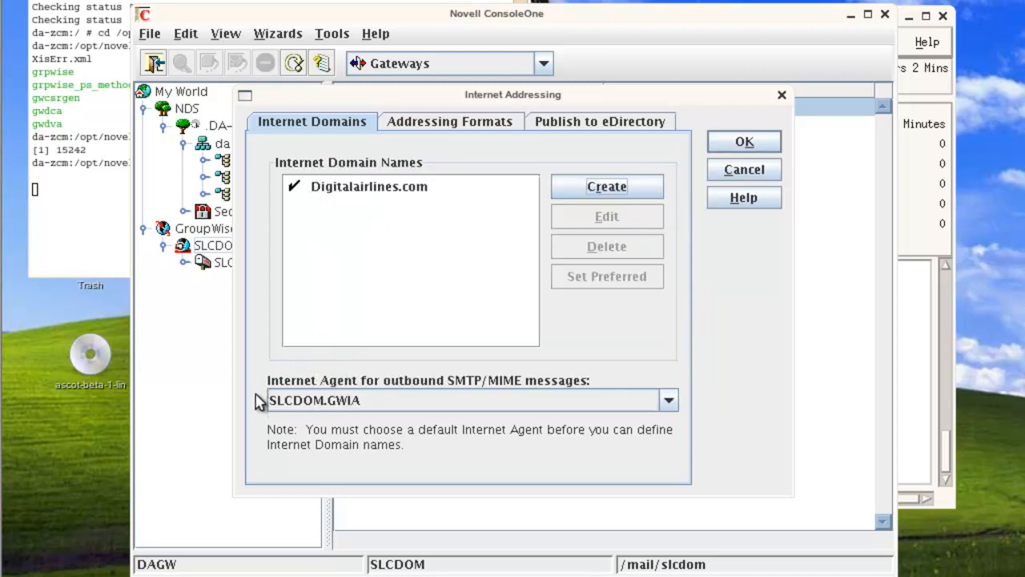
mouse_move(344, 423)
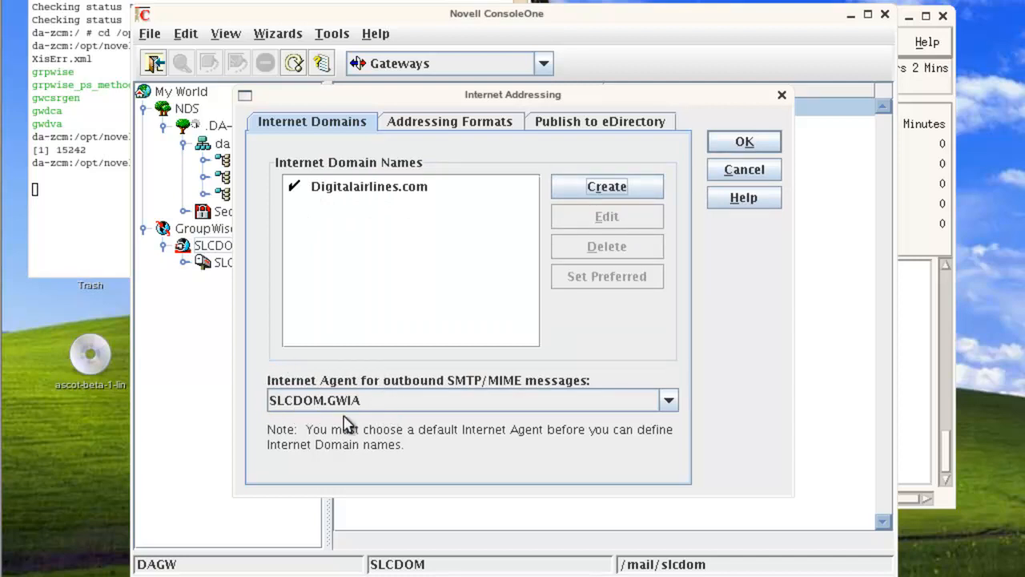
- Choose First Name.Last Name@Internet domain name as preferred format, then view eDirectory publishing options
left_click(450, 121)
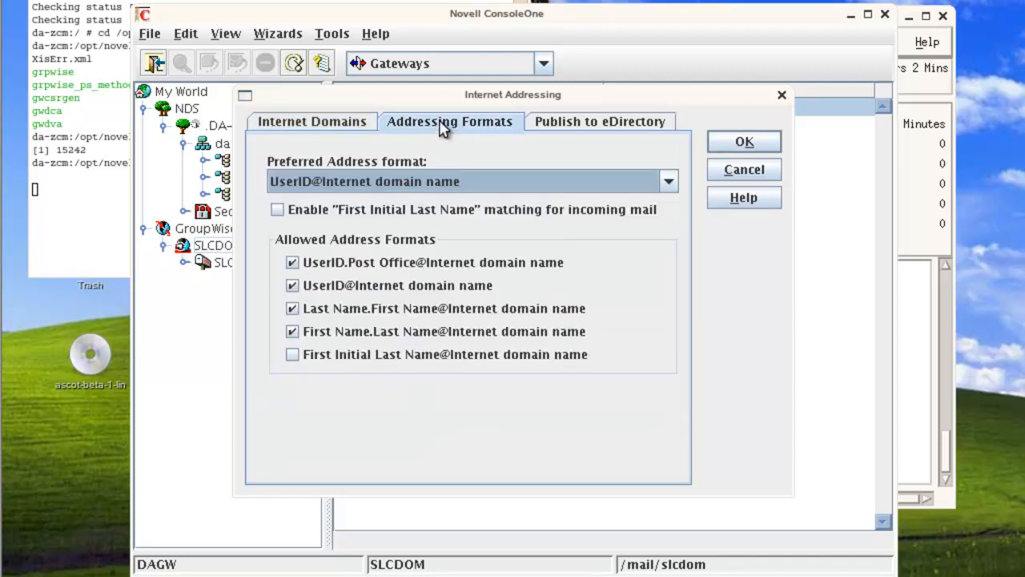
mouse_move(260, 184)
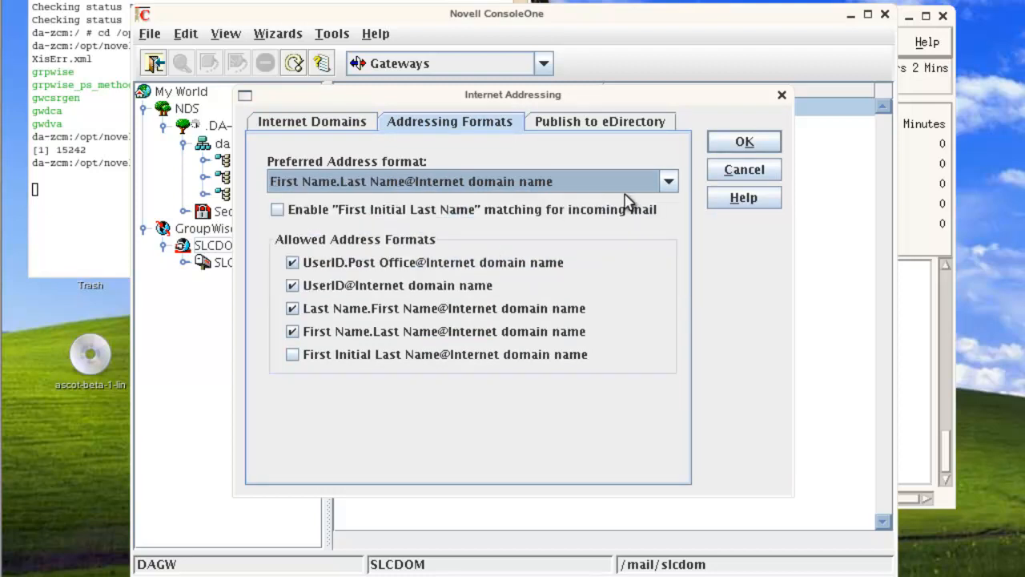
mouse_move(623, 143)
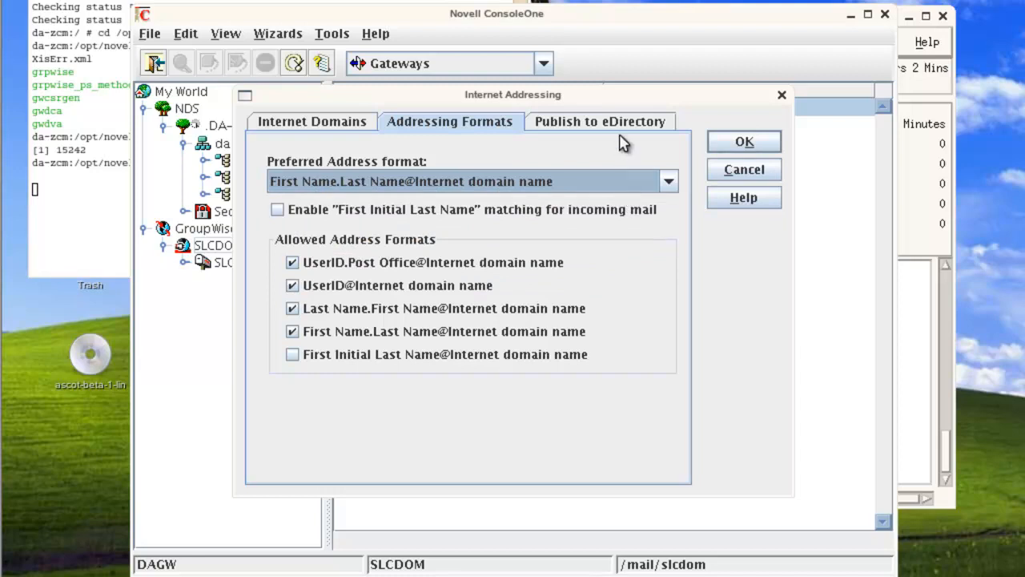
left_click(601, 121)
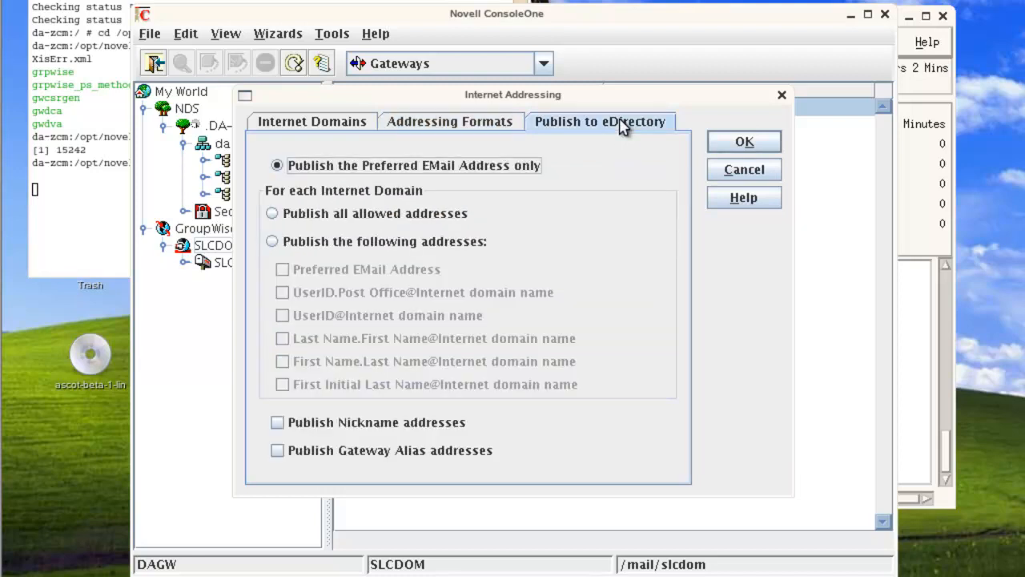
mouse_move(563, 150)
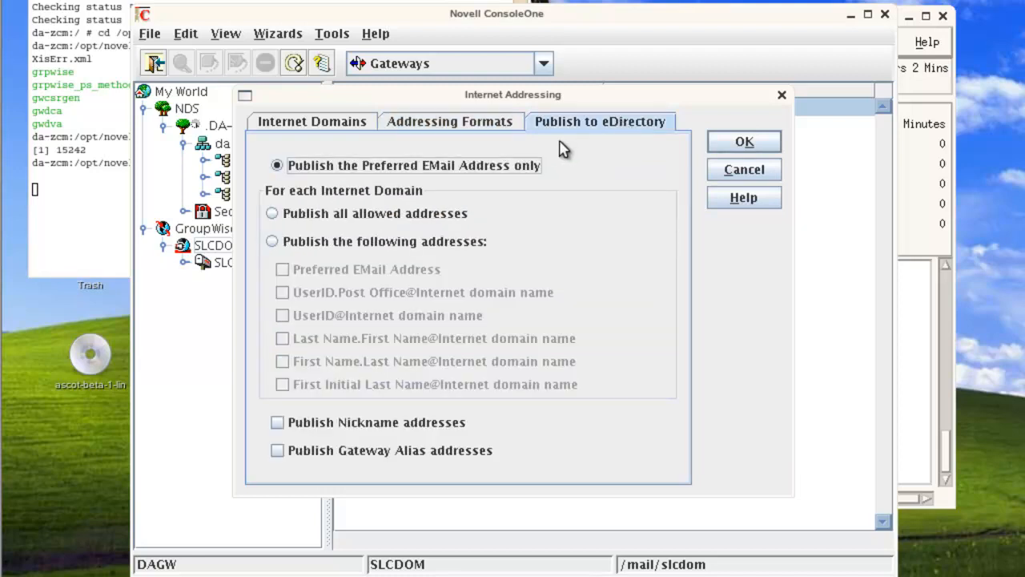
mouse_move(494, 212)
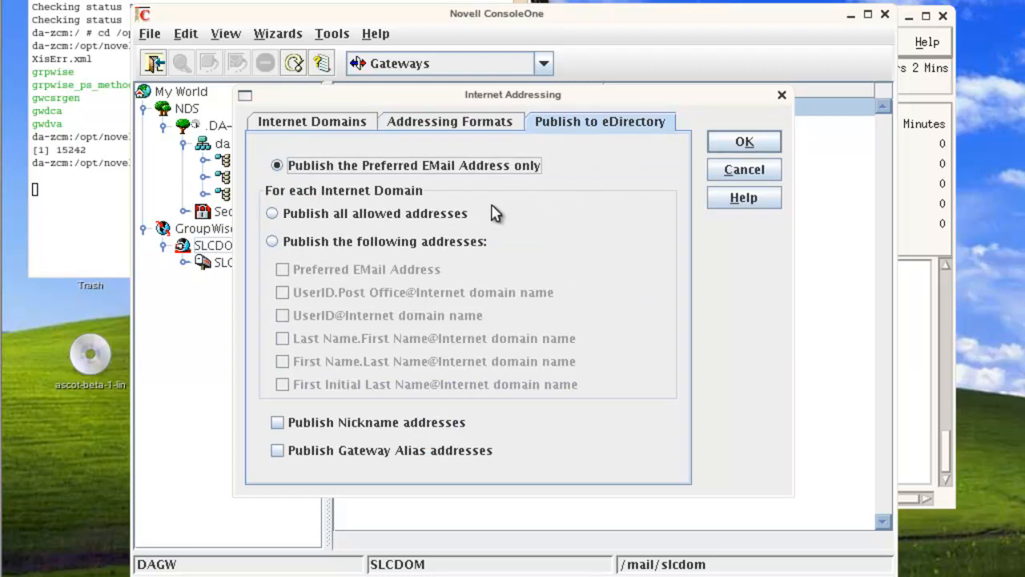
mouse_move(517, 310)
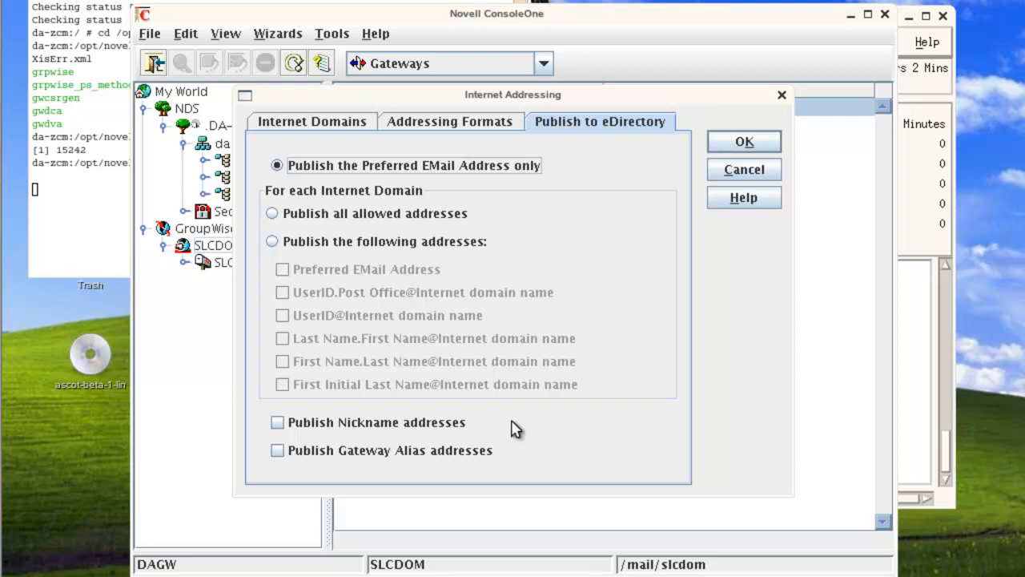
mouse_move(473, 182)
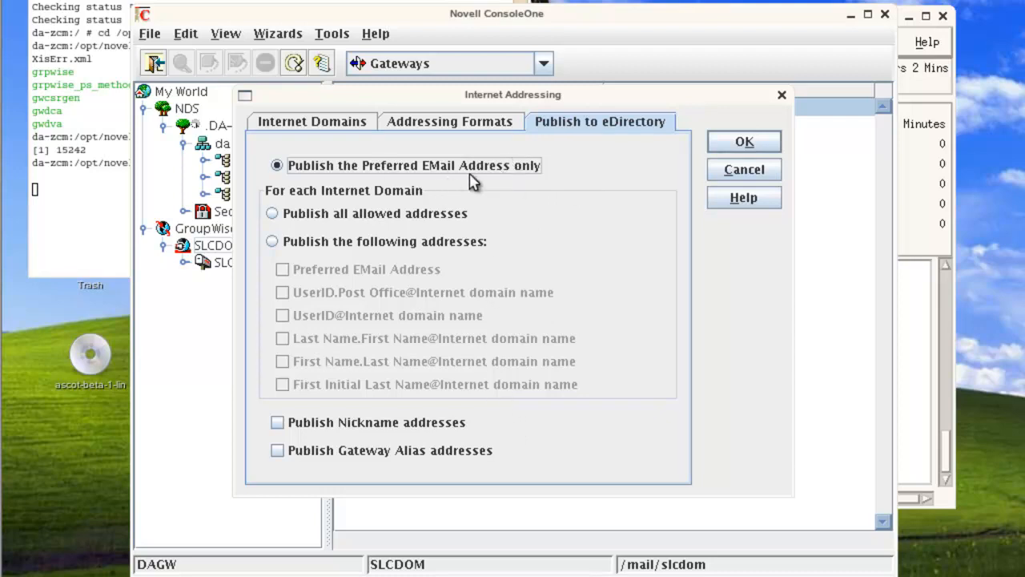
- Save Internet Addressing, update affected users' eDirectory email addresses, and bring up the GWIA console
left_click(744, 141)
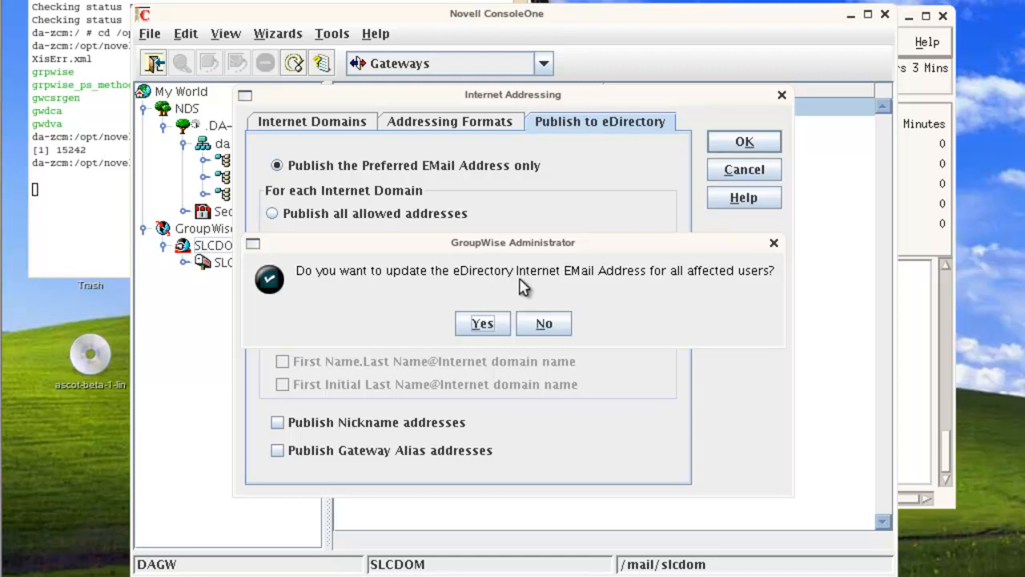
mouse_move(700, 337)
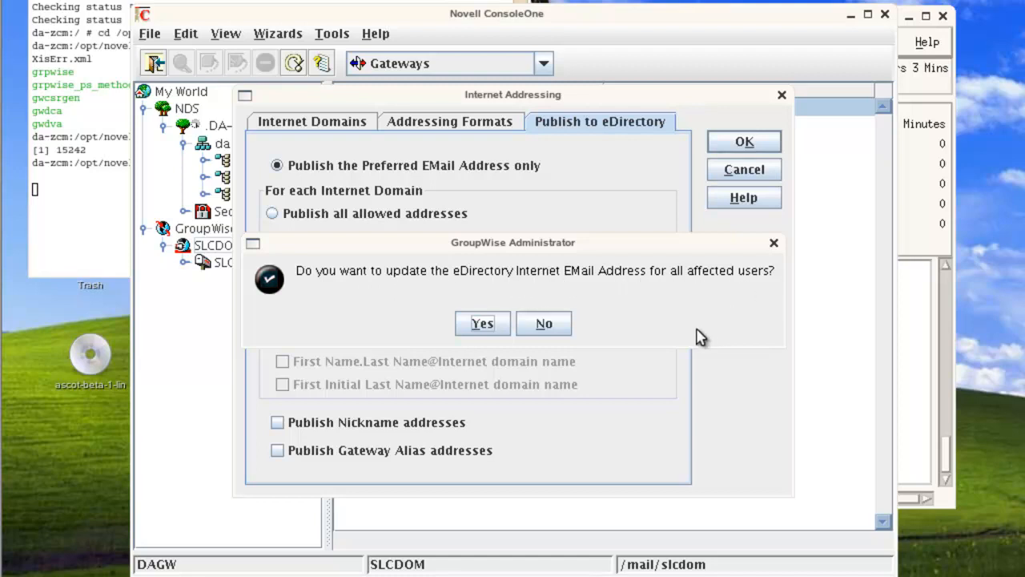
left_click(482, 322)
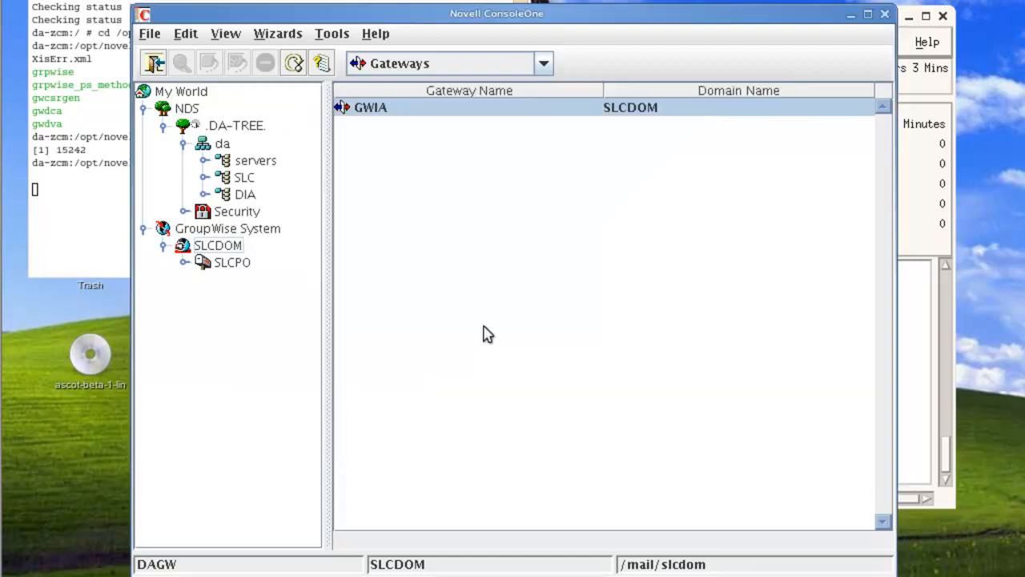
mouse_move(371, 374)
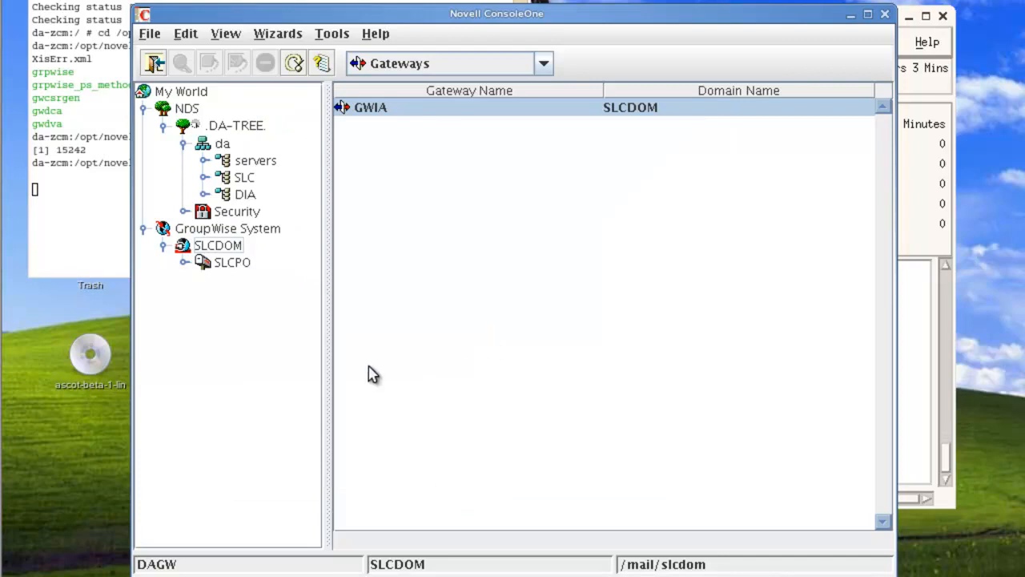
mouse_move(486, 342)
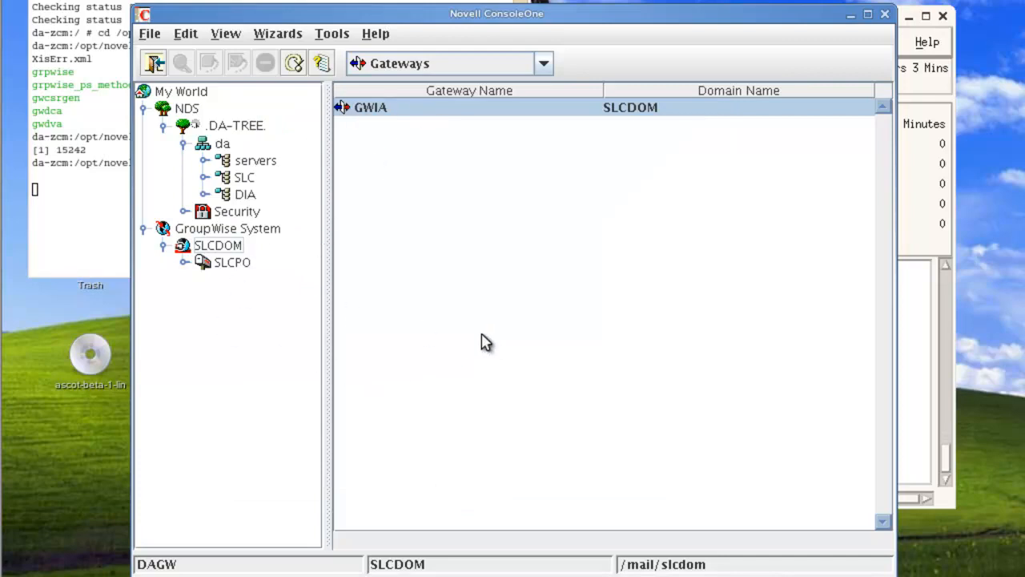
double_click(370, 108)
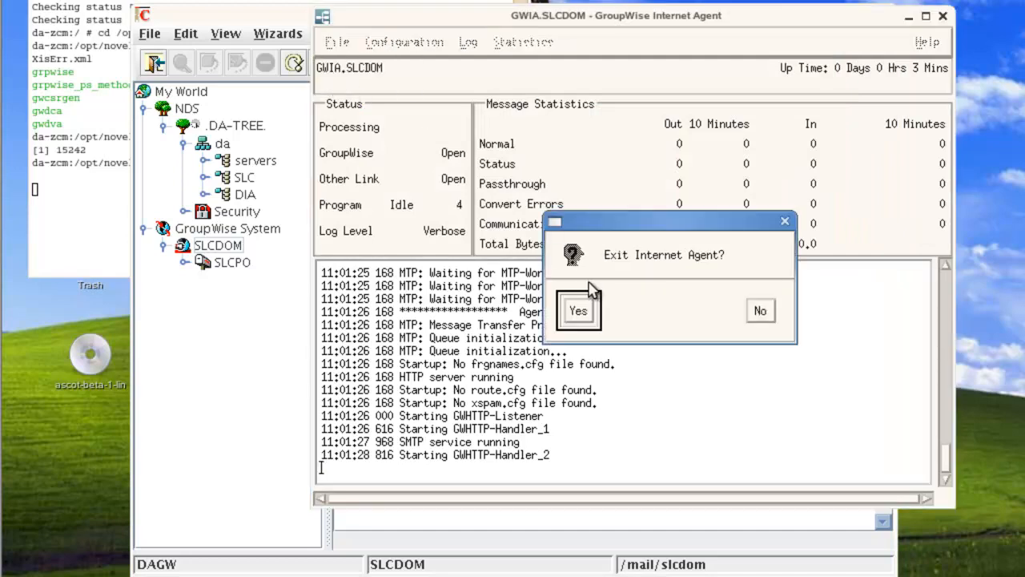
- Confirm exiting the GroupWise Internet Agent
left_click(578, 311)
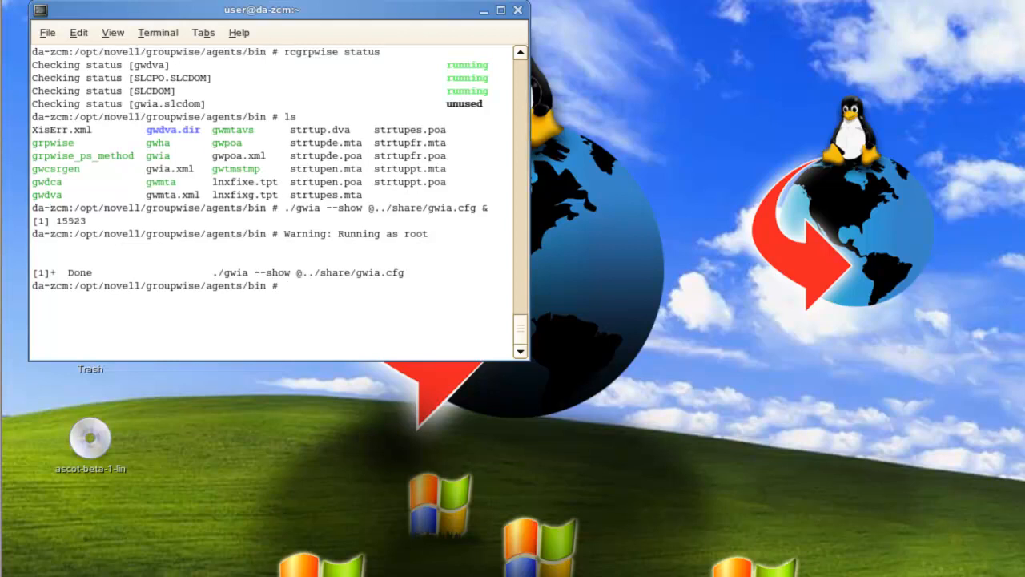
- Start GWIA with 'rcgrpwise start gwia.slcdom', clear the terminal, and begin another rcgrpwise command
type("rcgrpwise start")
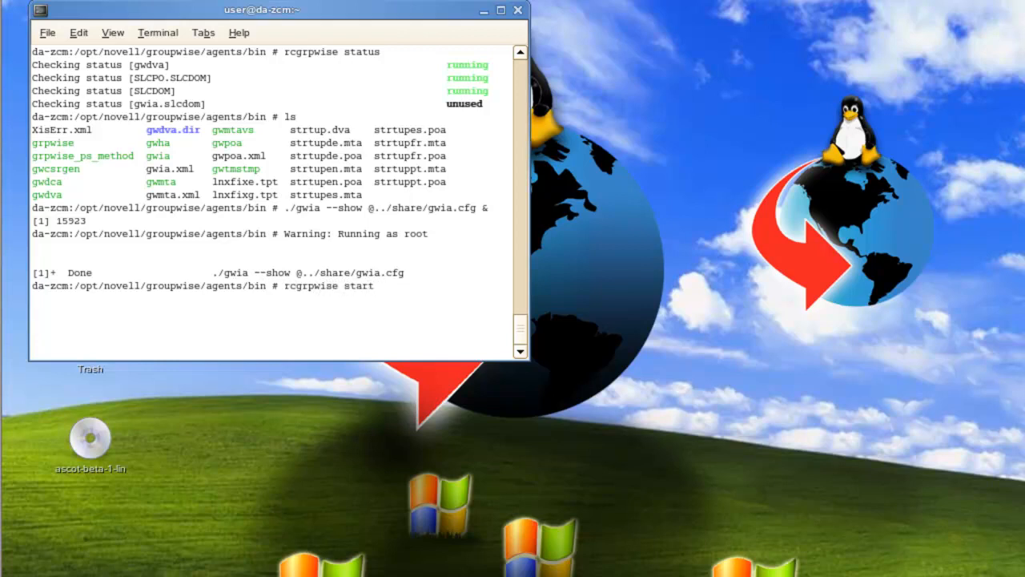
type("gwia")
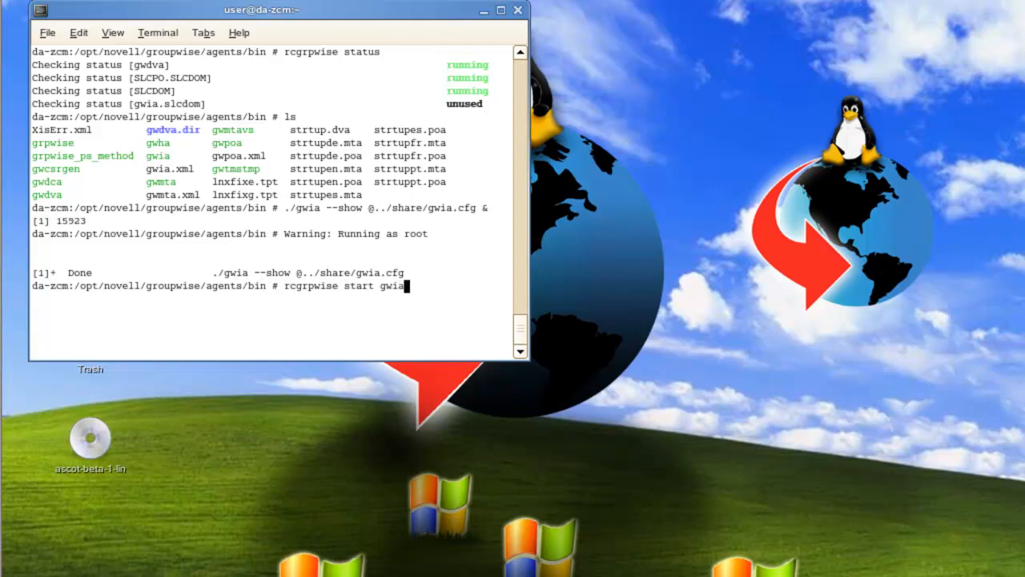
type(".slcdom")
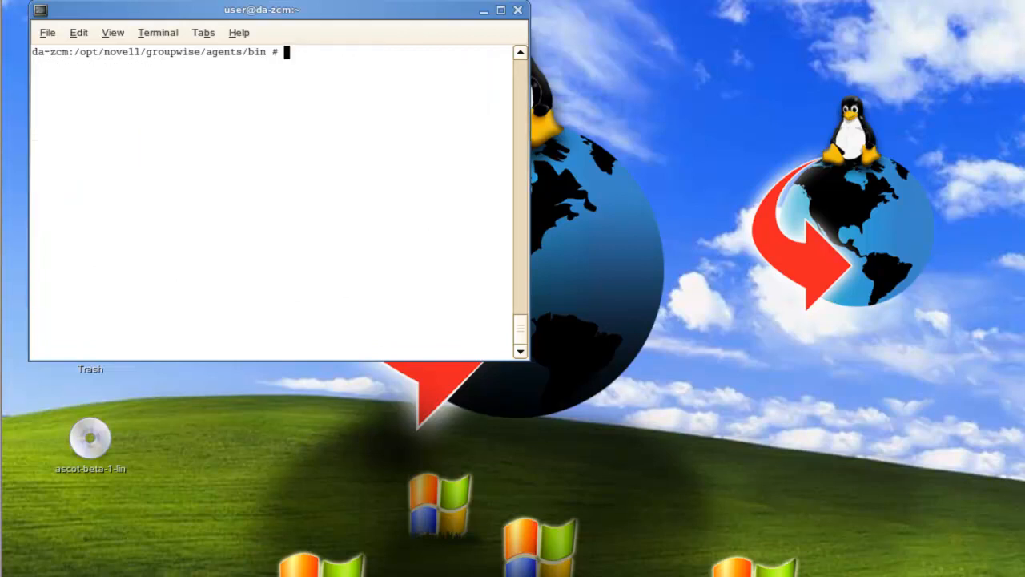
type("rcgrpwi")
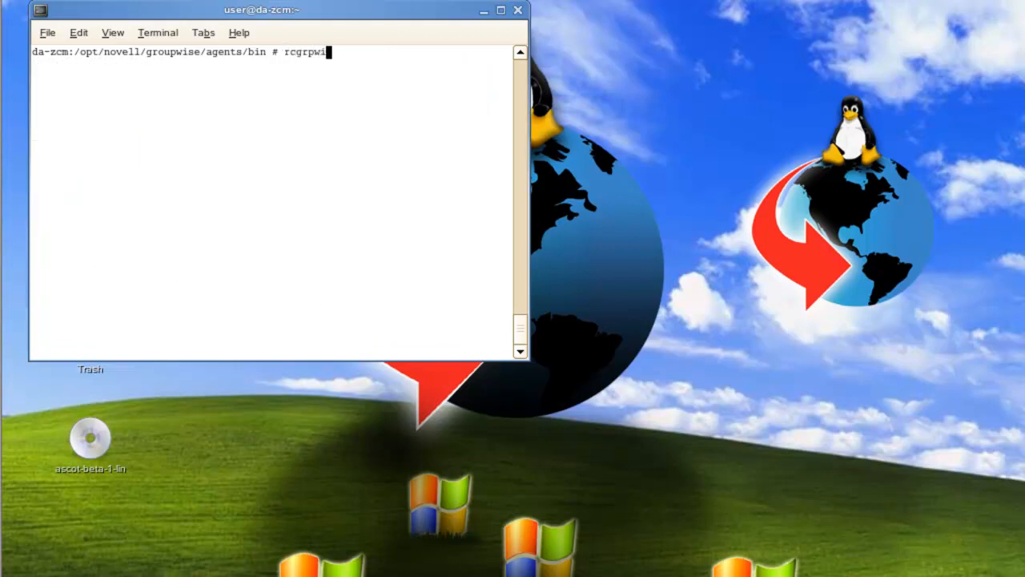